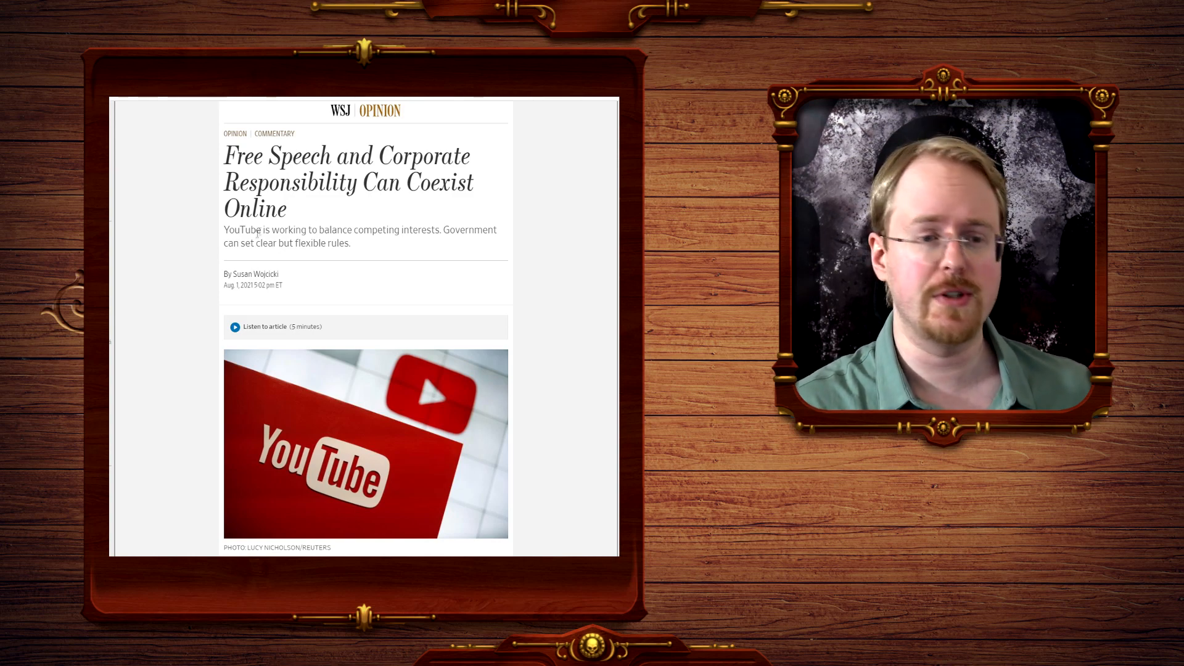
Bring the opening paragraphs below the YouTube photo into view and begin selecting the first sentence.
{"action": "scroll", "scroll_direction": "down", "scroll_amount": 3}
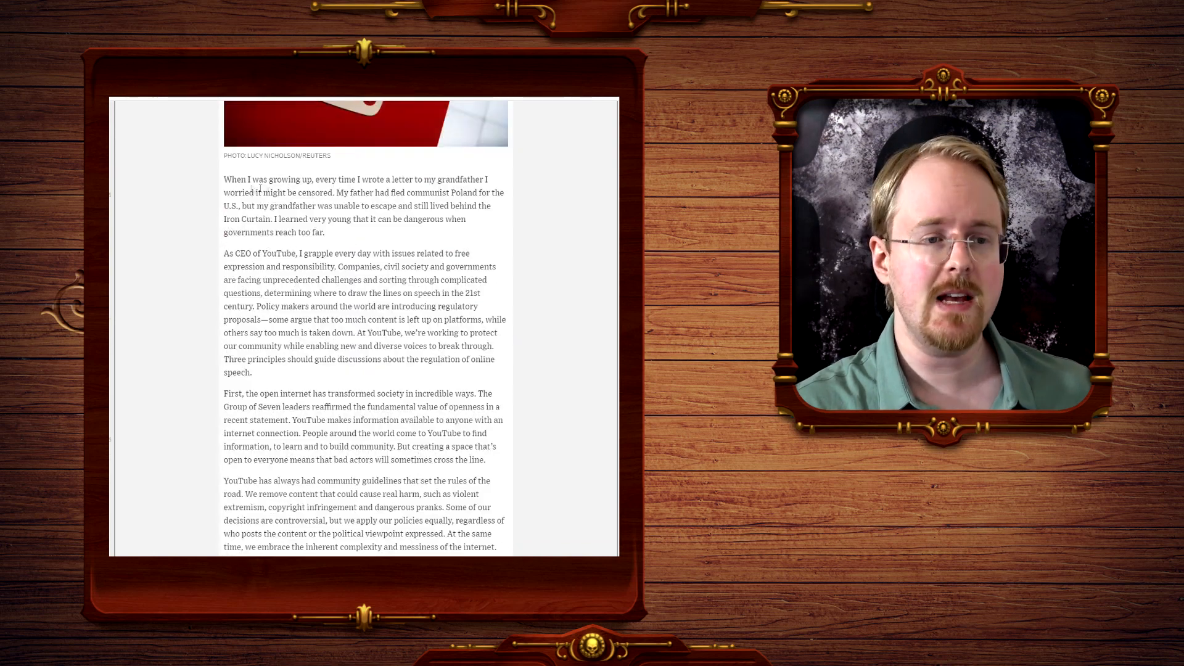
{"action": "left_click_drag", "start_coordinate": [223, 179], "coordinate": [324, 232]}
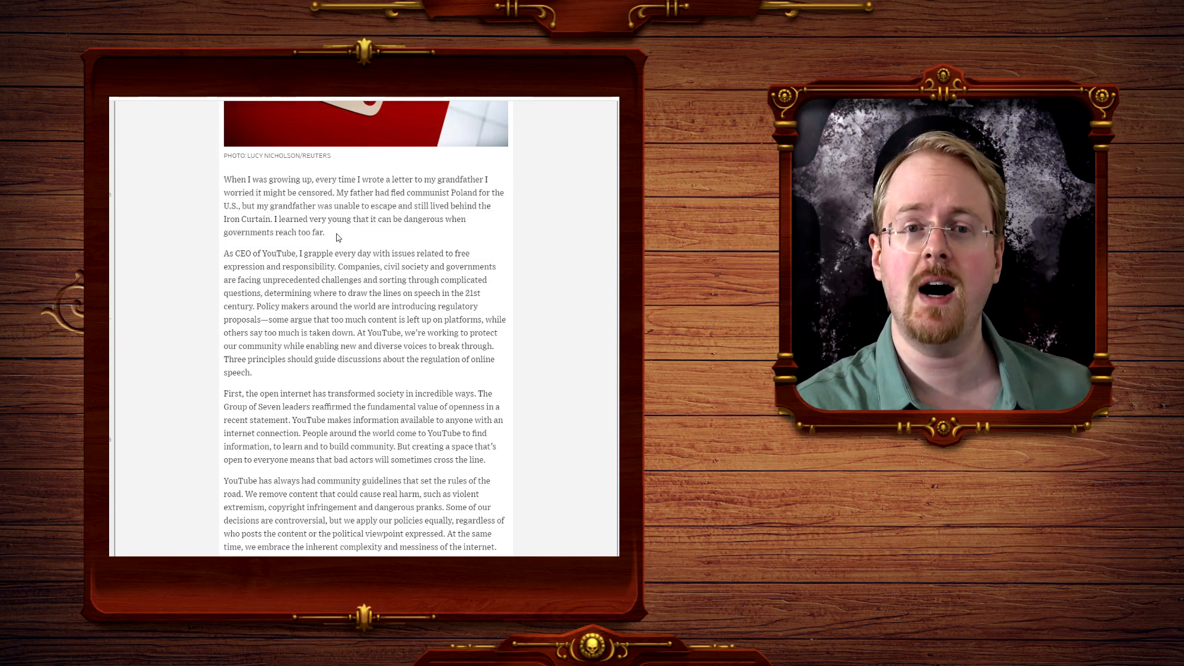
Highlight the entire opening paragraph, from 'When I was growing up' through 'governments reach too far.'.
{"action": "left_click_drag", "start_coordinate": [224, 179], "coordinate": [323, 179]}
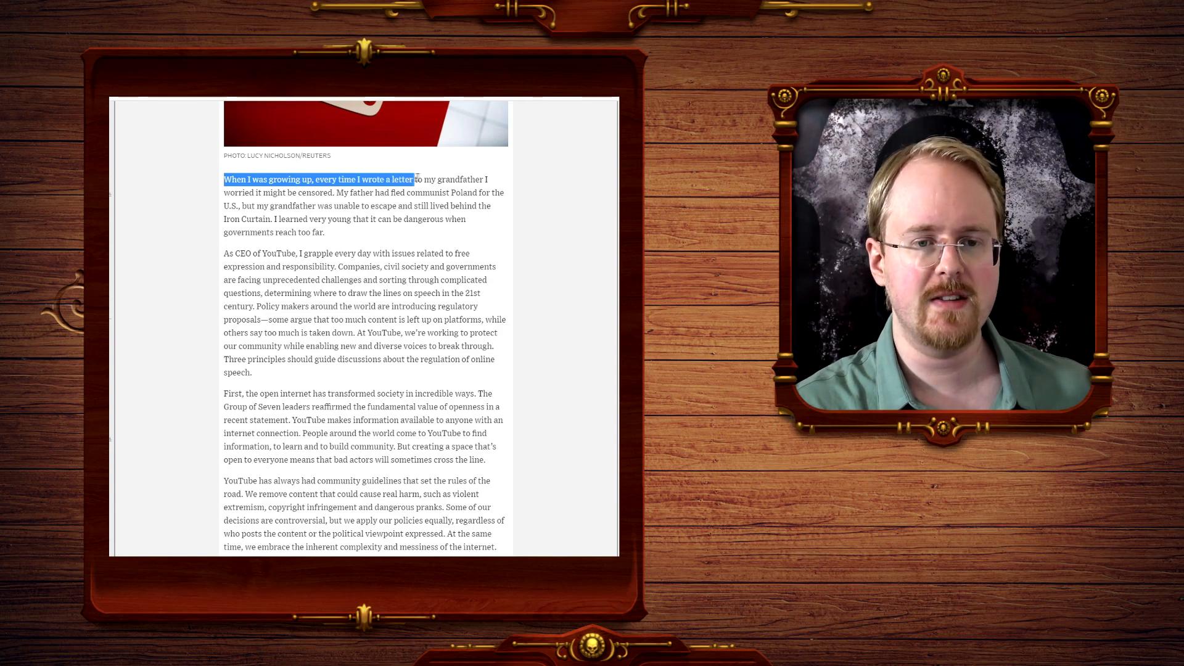
{"action": "left_click_drag", "start_coordinate": [415, 179], "coordinate": [274, 193]}
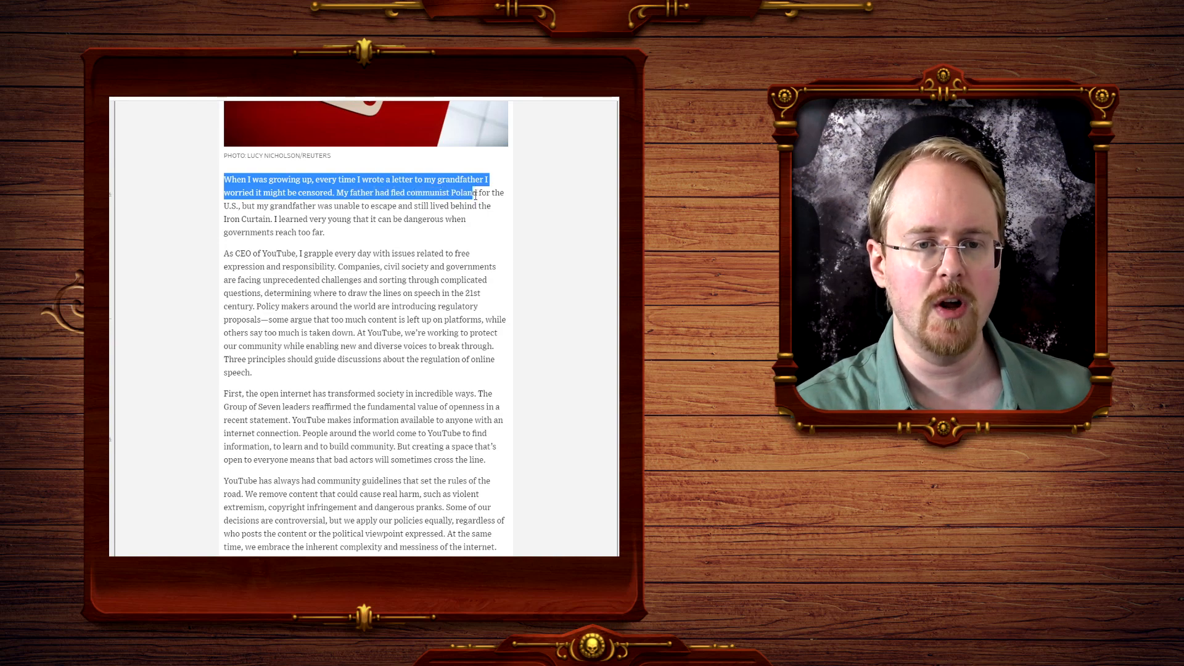
{"action": "left_click_drag", "start_coordinate": [474, 192], "coordinate": [271, 206]}
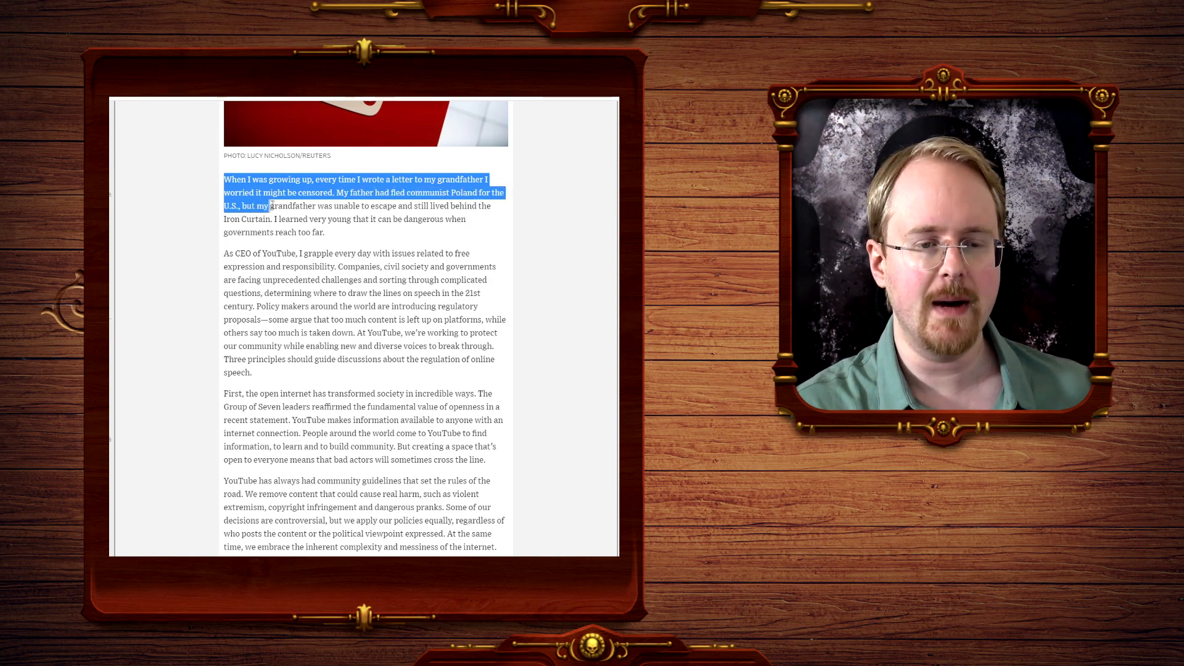
{"action": "left_click_drag", "start_coordinate": [270, 206], "coordinate": [385, 206]}
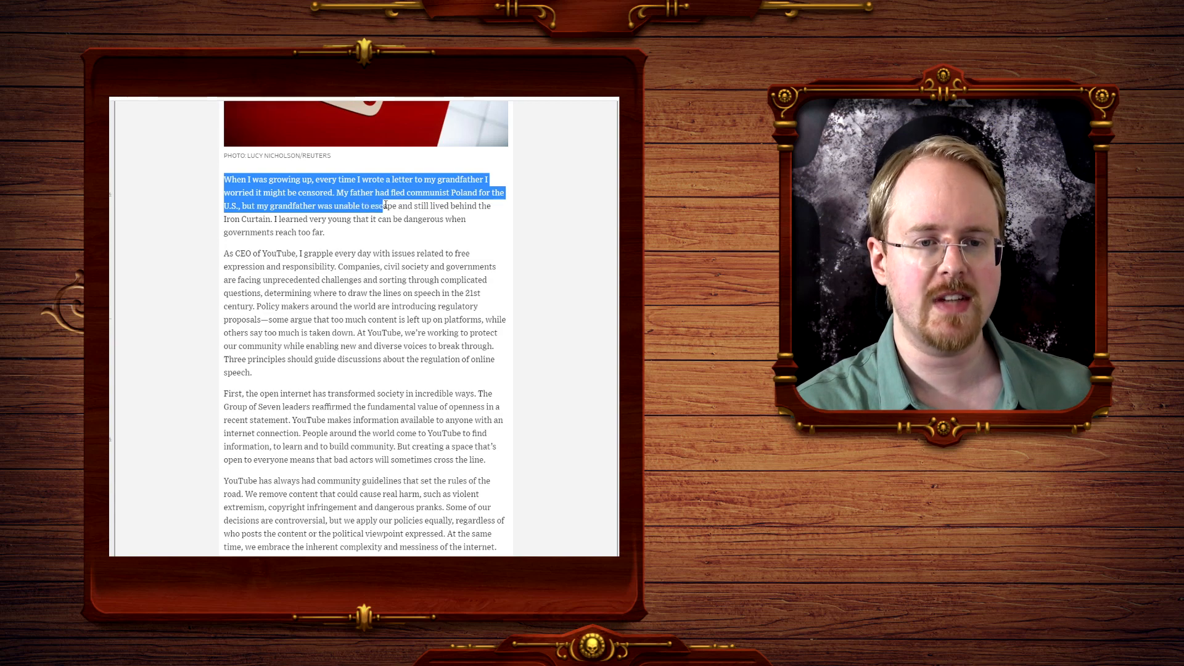
{"action": "left_click_drag", "start_coordinate": [382, 206], "coordinate": [275, 220]}
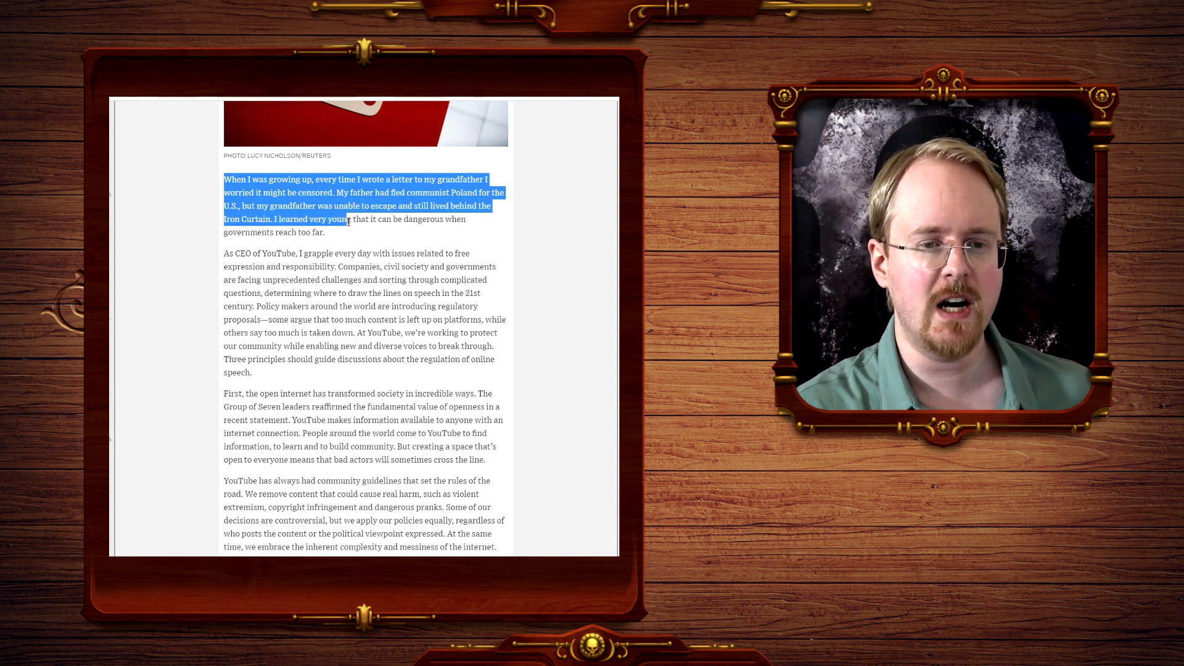
{"action": "left_click_drag", "start_coordinate": [346, 220], "coordinate": [326, 233]}
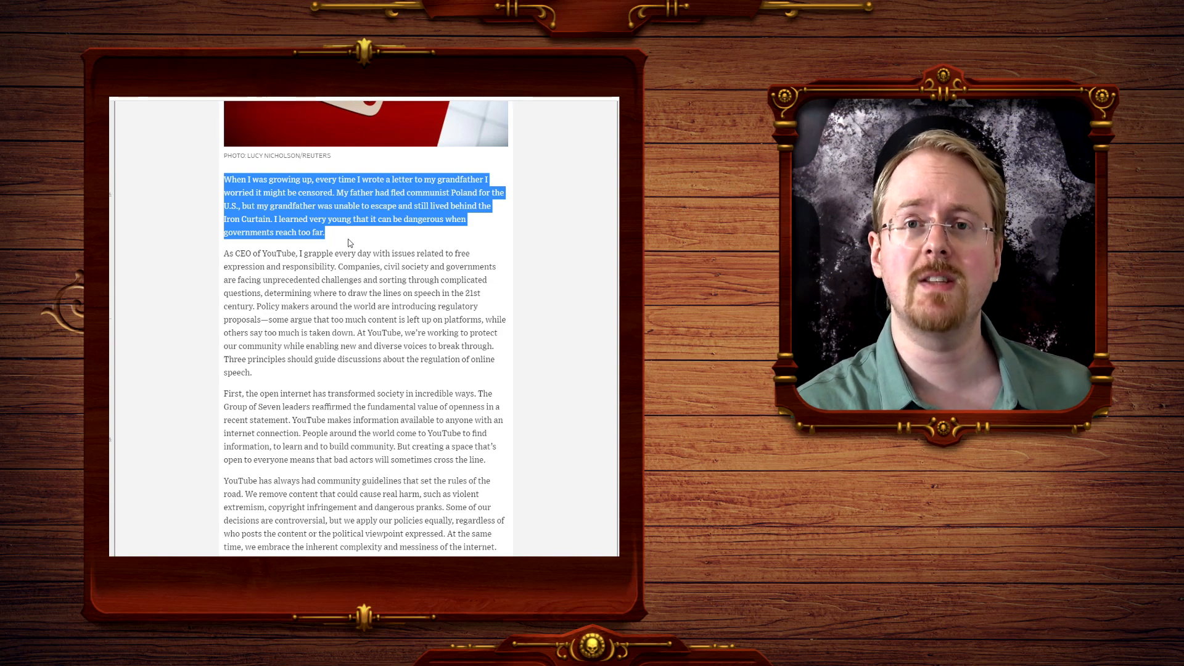
Deselect the opening paragraph so nothing is highlighted.
{"action": "left_click", "coordinate": [350, 243]}
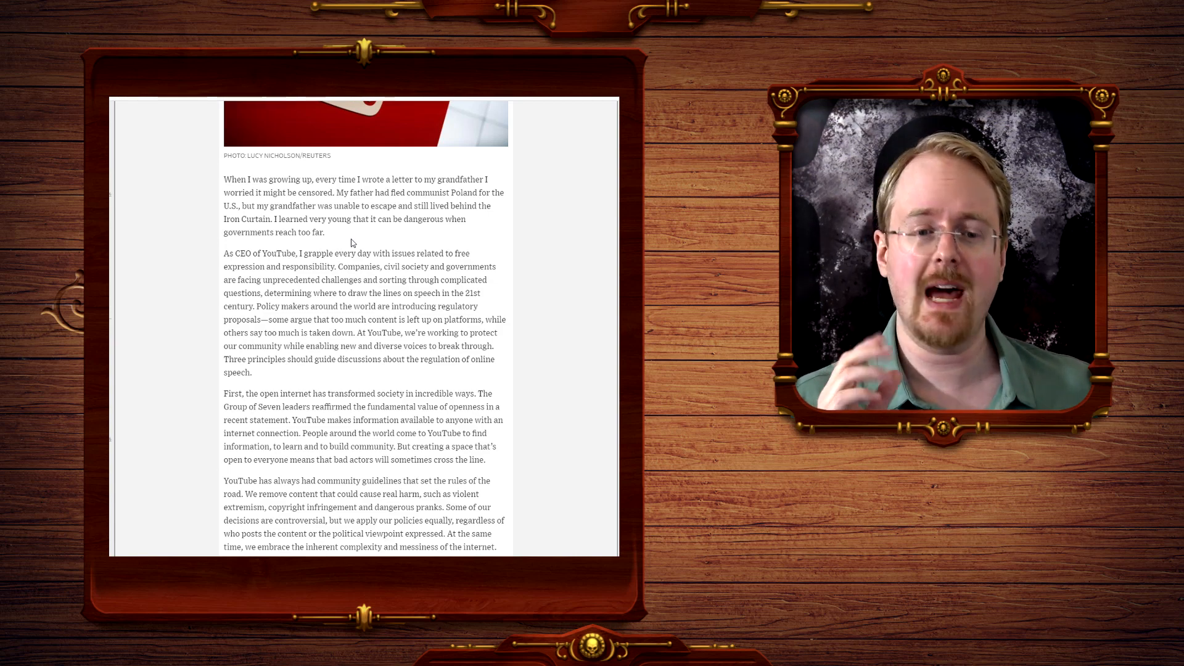
Briefly select the regulatory proposals sentence, then highlight 'Three principles should guide discussions about the regulation of online speech.'.
{"action": "scroll", "scroll_direction": "down", "scroll_amount": 3}
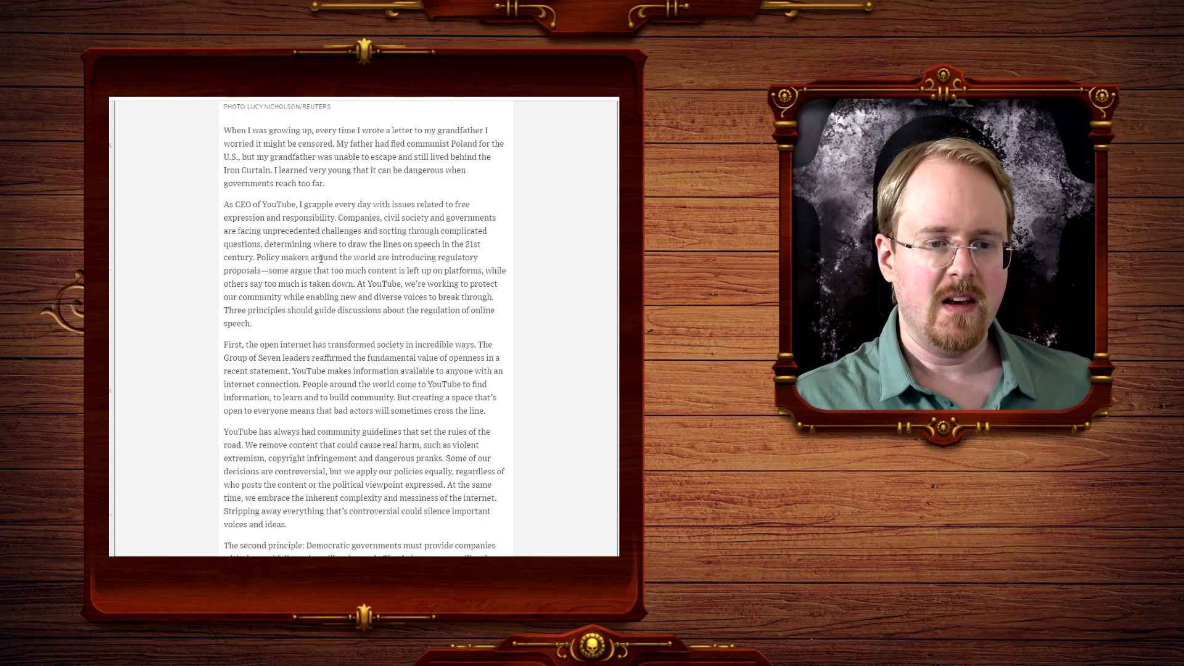
{"action": "left_click_drag", "start_coordinate": [426, 244], "coordinate": [255, 257]}
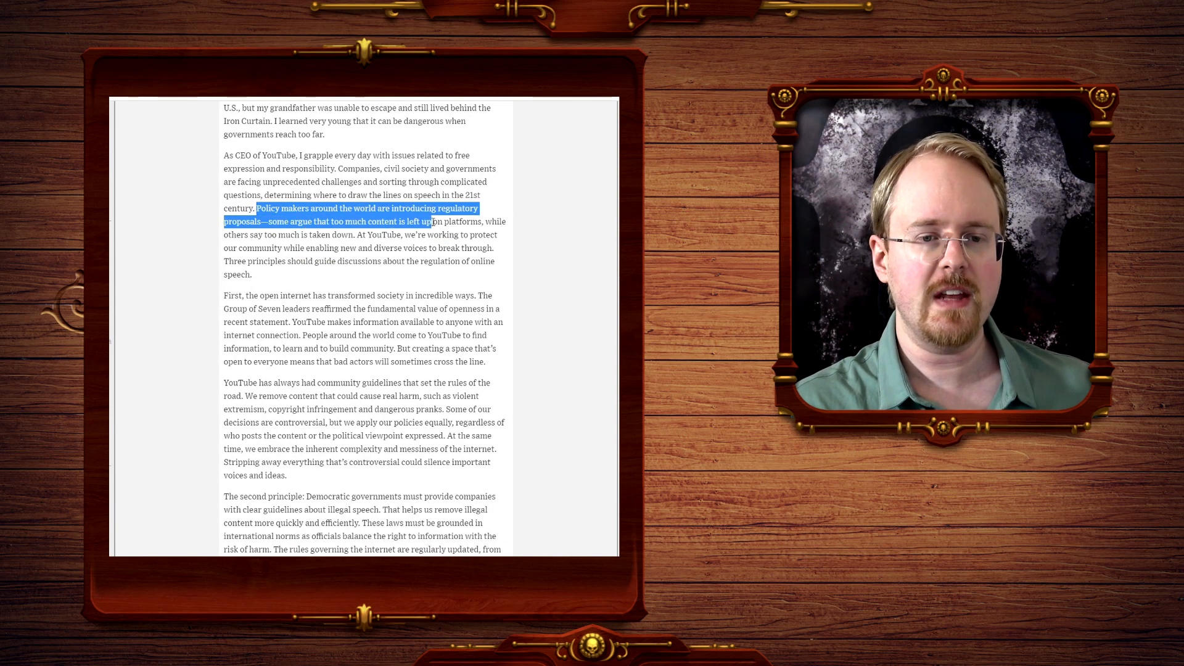
{"action": "left_click_drag", "start_coordinate": [433, 221], "coordinate": [305, 234]}
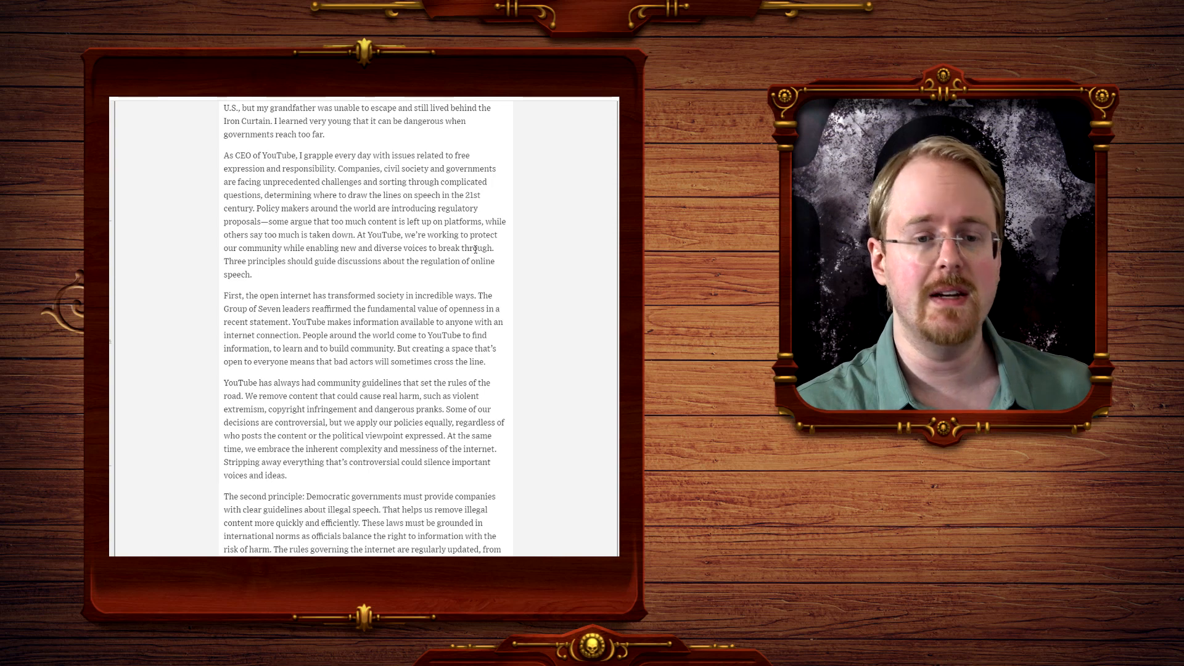
{"action": "left_click_drag", "start_coordinate": [224, 261], "coordinate": [344, 261]}
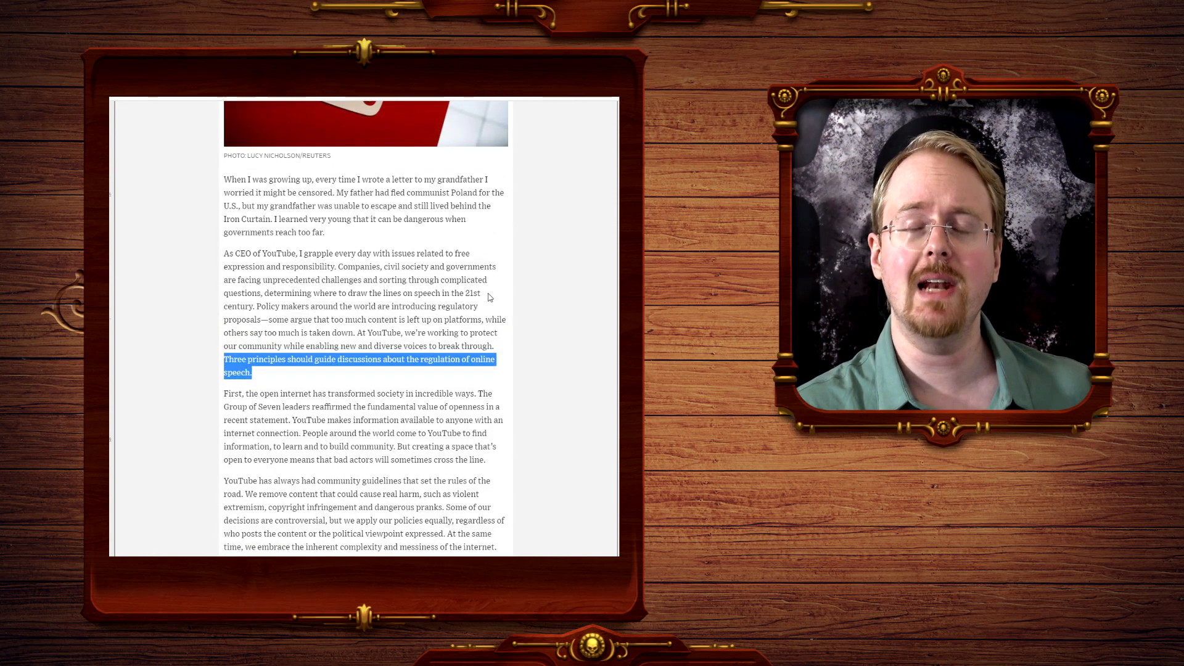
Scroll so the 'First, the open internet' paragraph sits near the top.
{"action": "scroll", "scroll_direction": "down", "scroll_amount": 3}
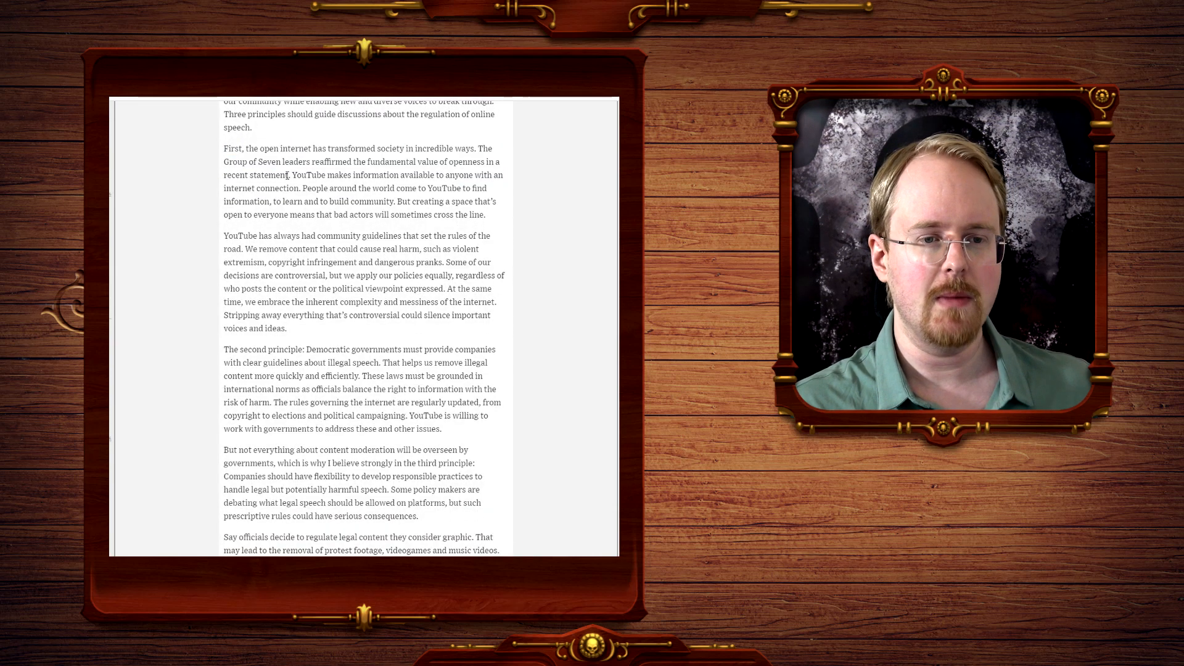
Highlight the information-for-anyone sentence and further passages in the first-principle paragraph.
{"action": "left_click_drag", "start_coordinate": [289, 173], "coordinate": [490, 174]}
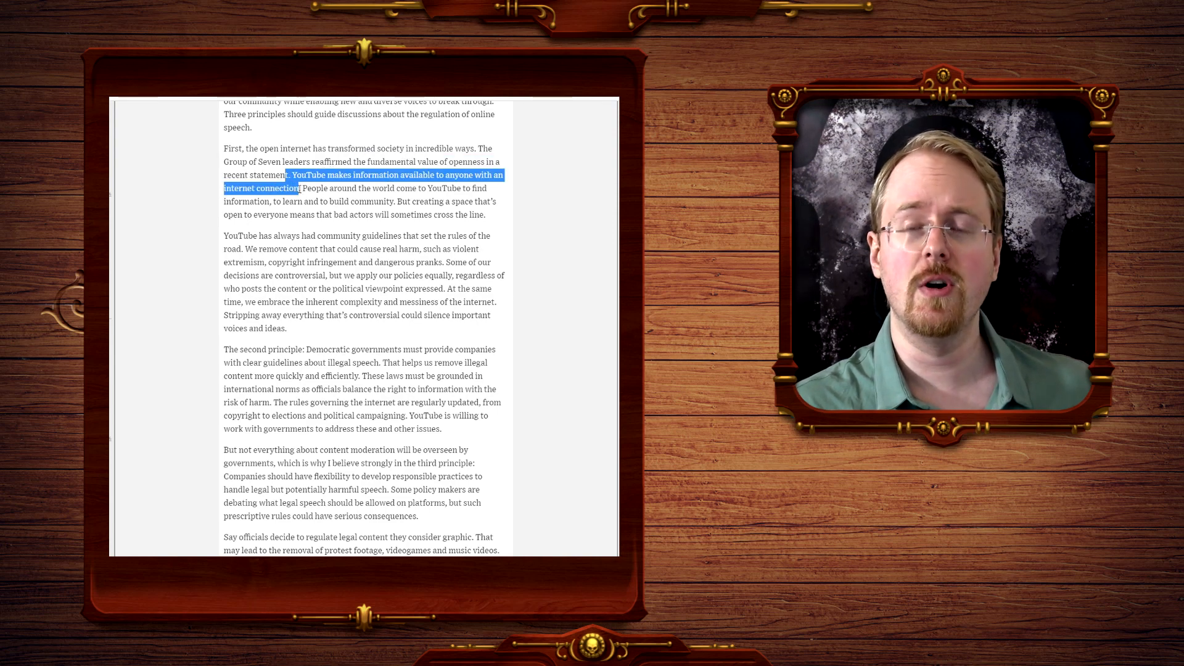
{"action": "scroll", "scroll_direction": "down", "scroll_amount": 3}
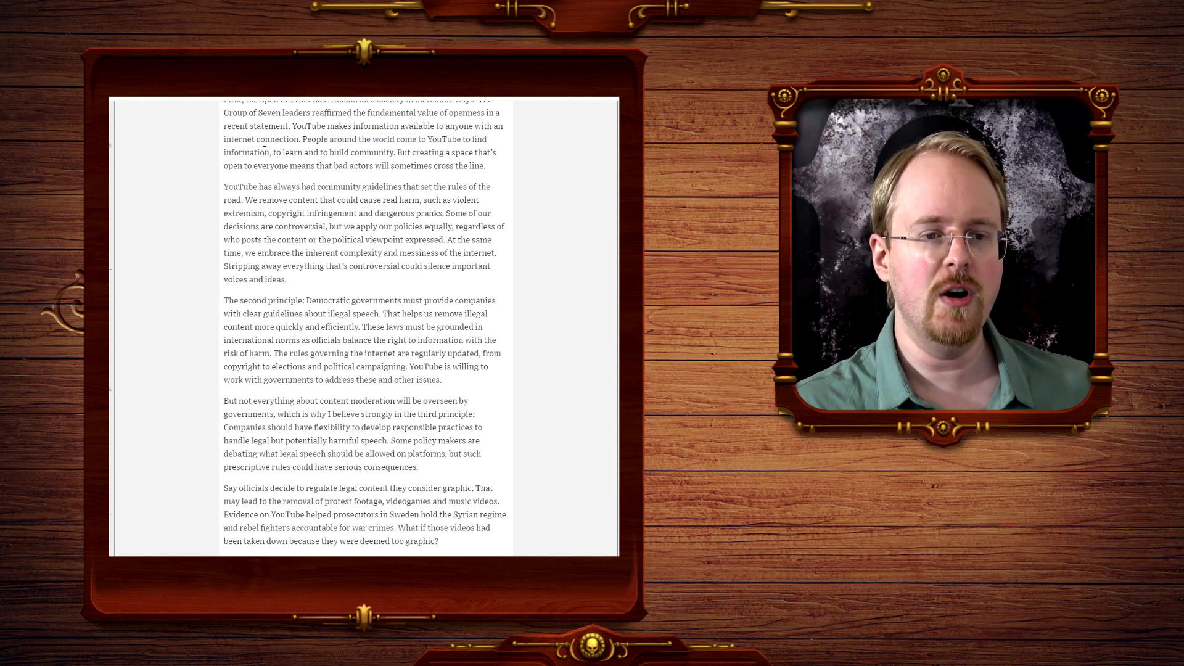
{"action": "left_click_drag", "start_coordinate": [267, 153], "coordinate": [483, 153]}
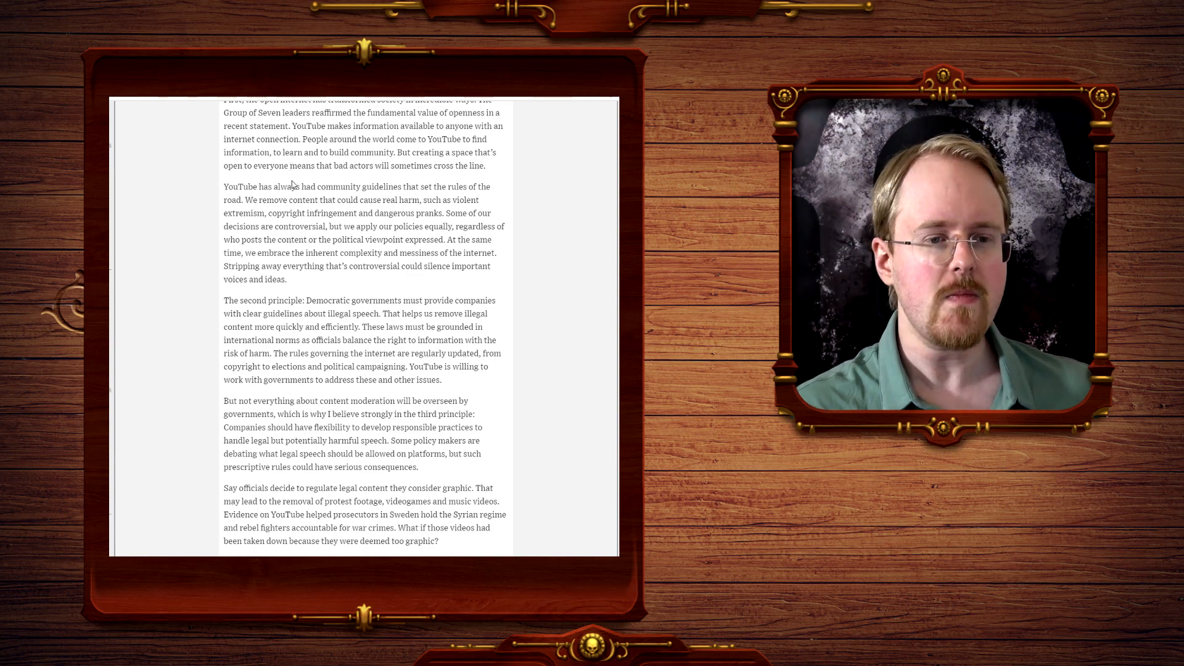
{"action": "left_click_drag", "start_coordinate": [257, 187], "coordinate": [401, 186]}
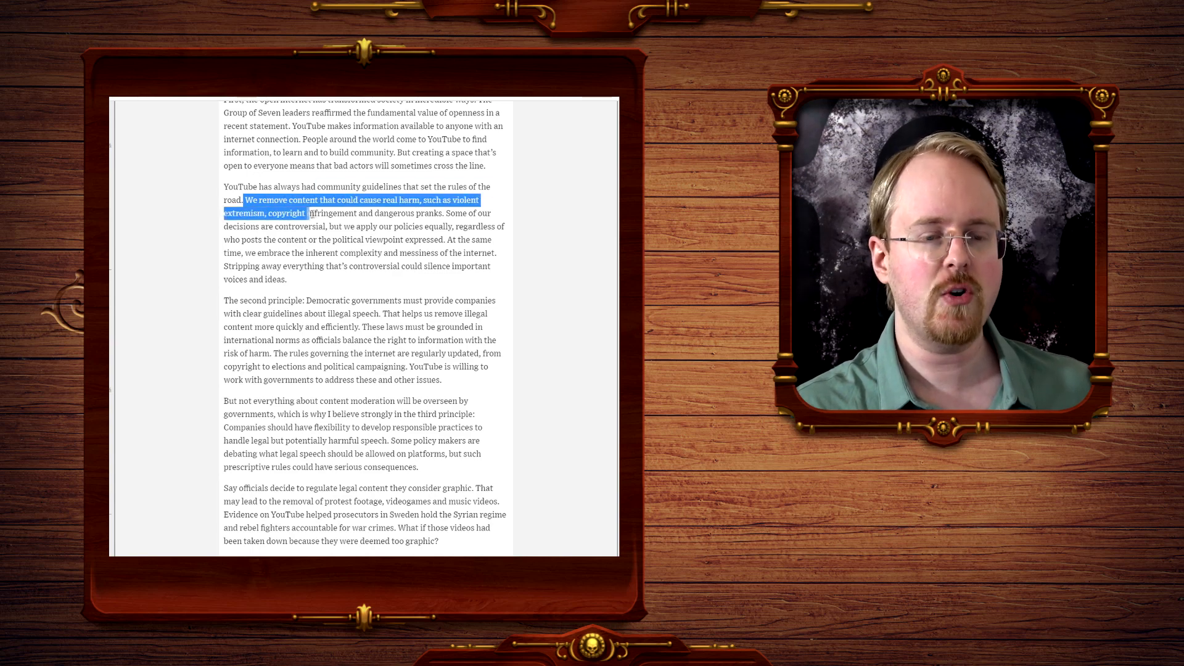
Highlight the phrase about removing content that could cause real harm, then clear it and move further down.
{"action": "left_click_drag", "start_coordinate": [307, 212], "coordinate": [442, 212]}
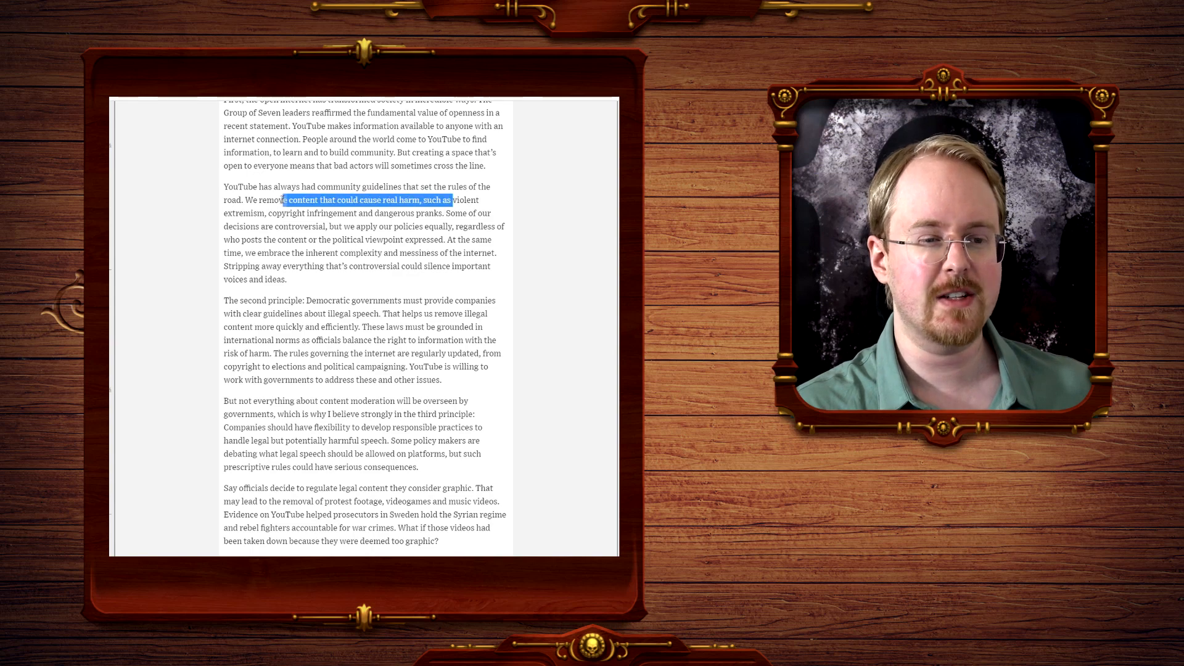
{"action": "left_click", "coordinate": [269, 213]}
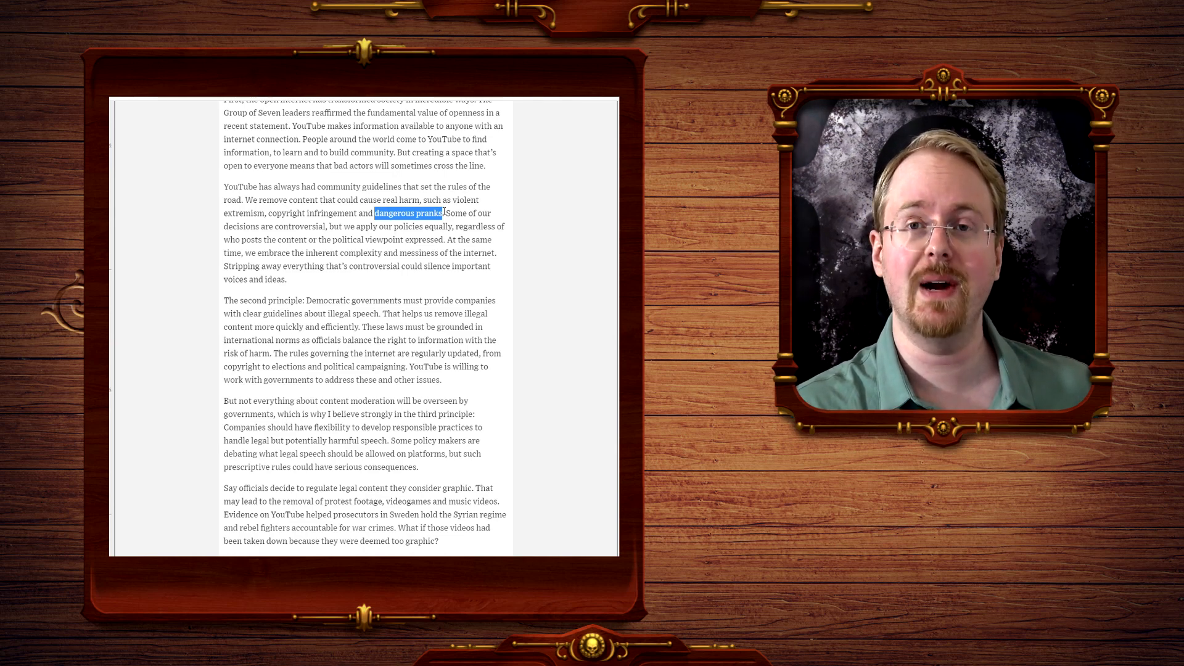
{"action": "scroll", "scroll_direction": "down", "scroll_amount": 3}
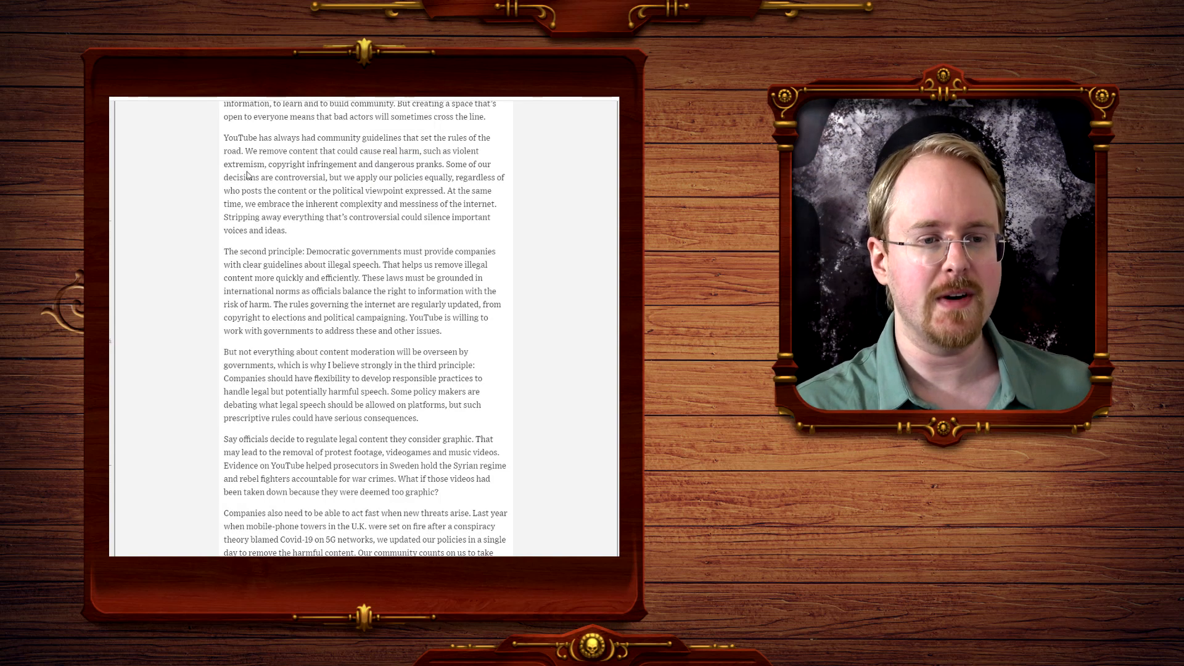
Highlight 'controversial' and the clause about applying policies equally regardless of political viewpoint, then clear it.
{"action": "double_click", "coordinate": [295, 176]}
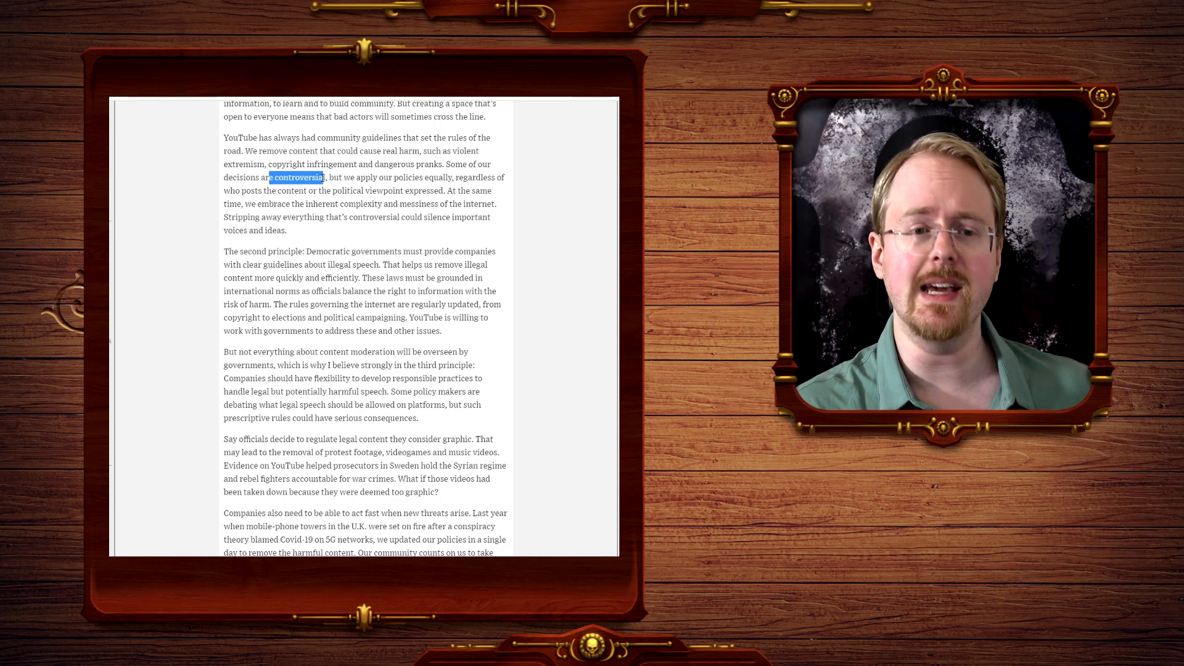
{"action": "left_click_drag", "start_coordinate": [323, 177], "coordinate": [445, 176]}
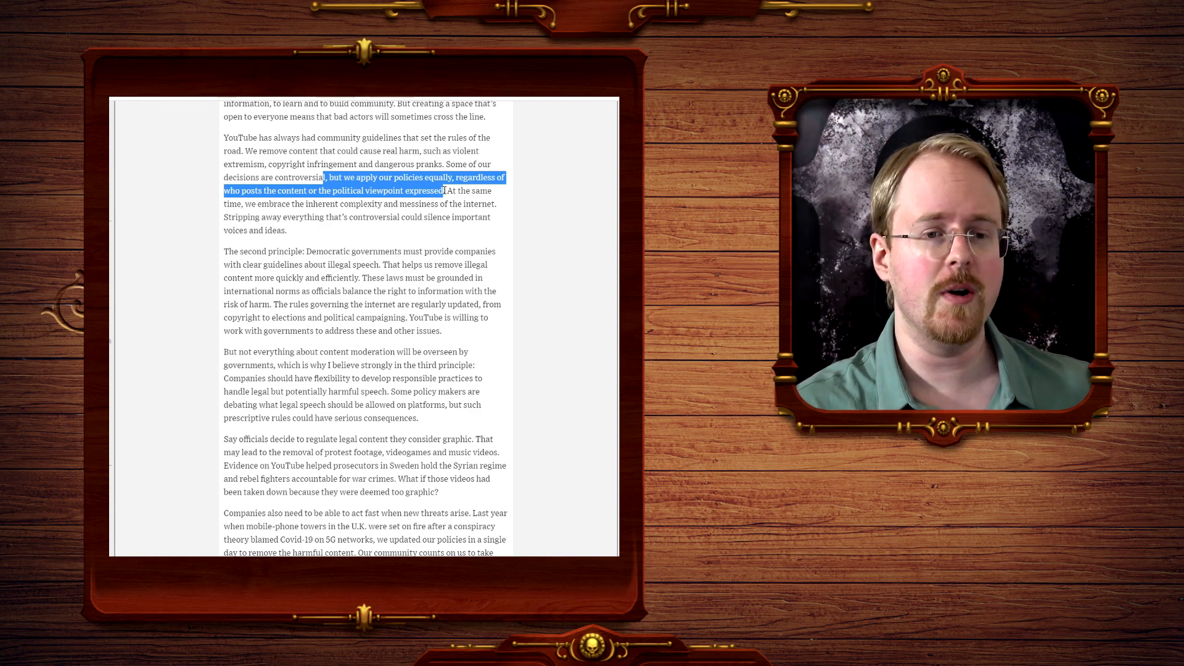
{"action": "left_click", "coordinate": [444, 190]}
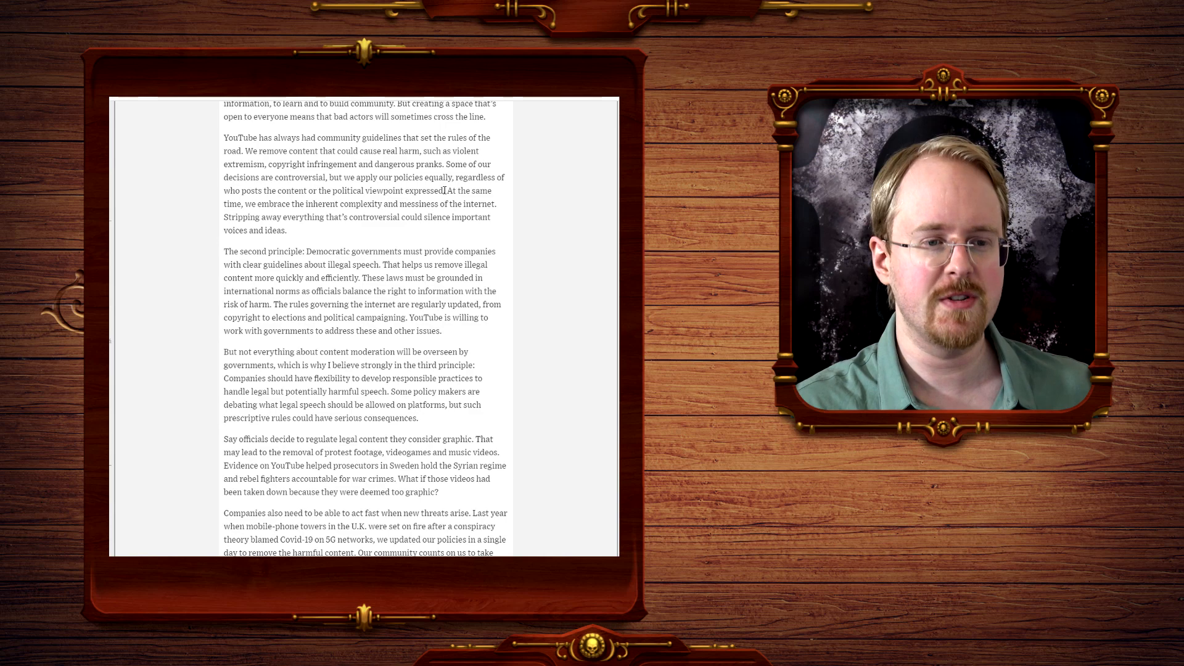
Highlight from 'At the same time, we embrace' through 'silence important voices and ideas,' then move slightly lower.
{"action": "left_click_drag", "start_coordinate": [445, 190], "coordinate": [288, 204]}
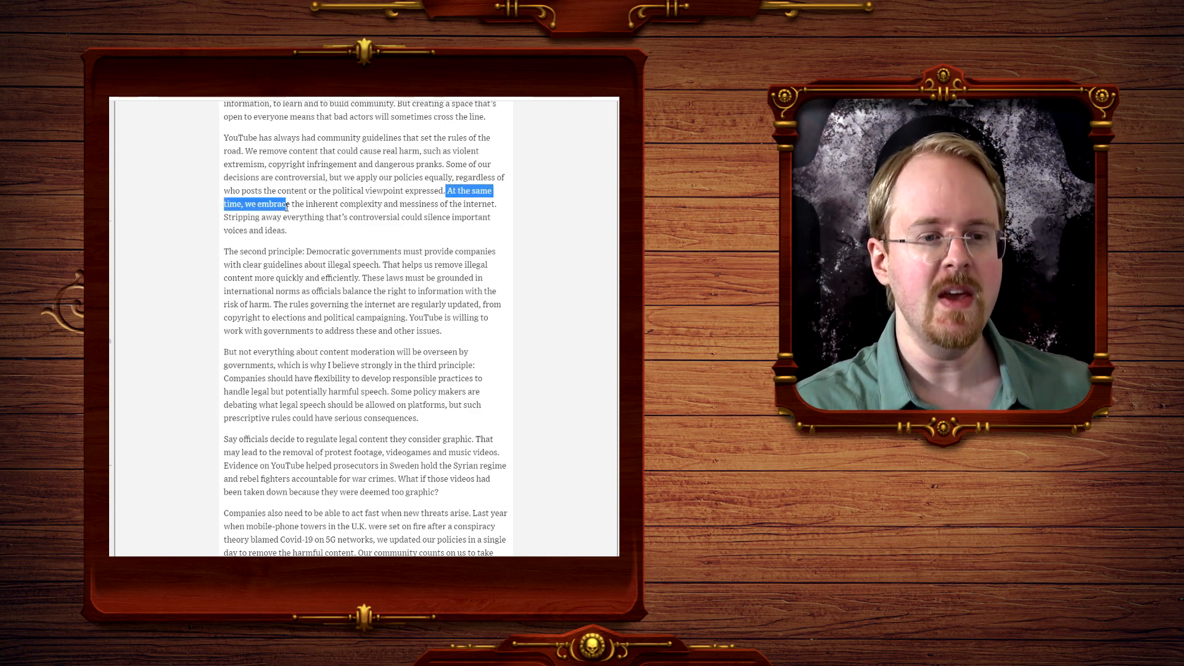
{"action": "left_click_drag", "start_coordinate": [287, 204], "coordinate": [412, 203]}
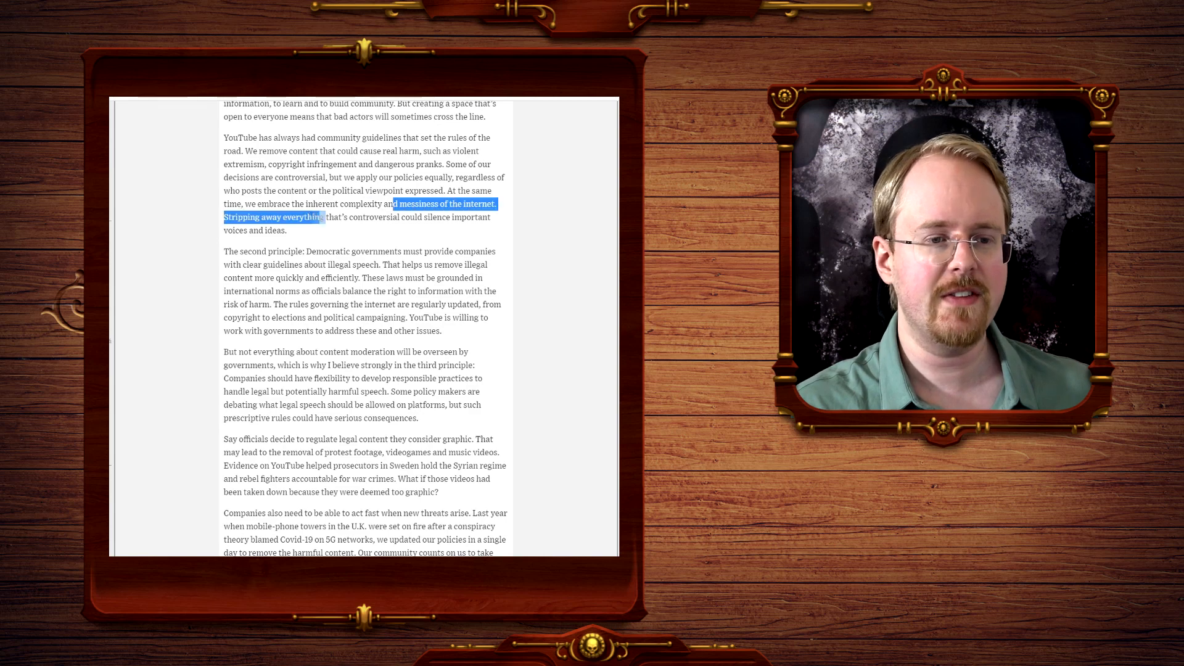
{"action": "left_click_drag", "start_coordinate": [323, 217], "coordinate": [288, 231]}
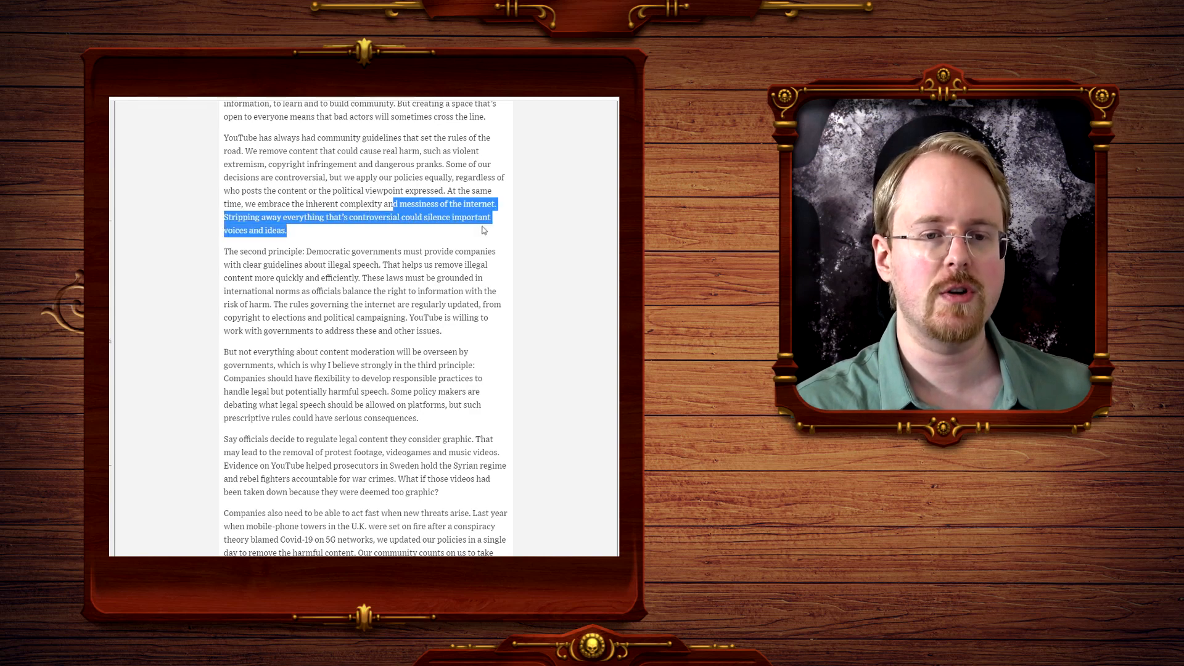
{"action": "scroll", "scroll_direction": "down", "scroll_amount": 3}
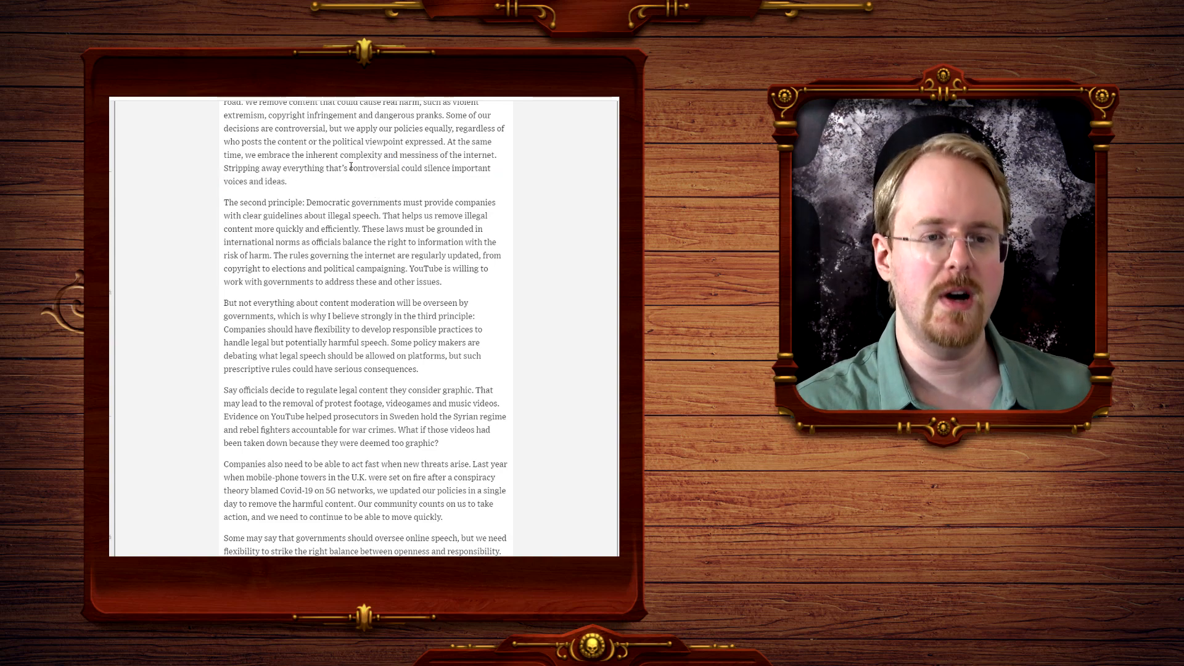
{"action": "double_click", "coordinate": [373, 168]}
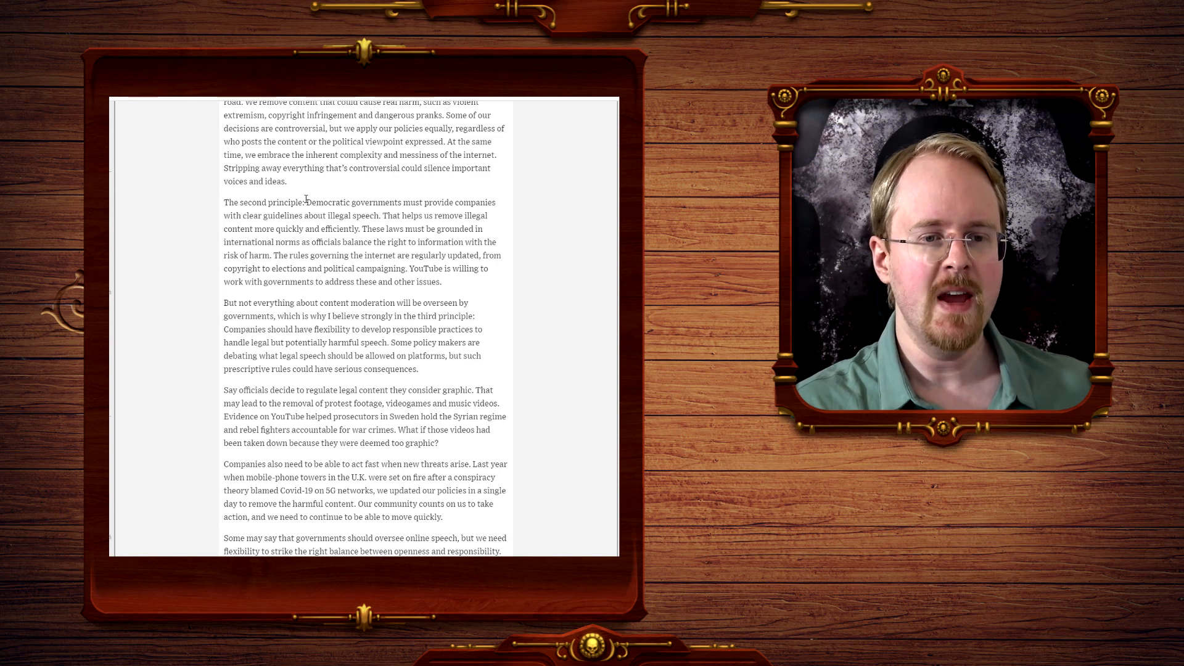
Highlight the second principle about clear guidelines on illegal speech, then scroll a little lower.
{"action": "double_click", "coordinate": [326, 202]}
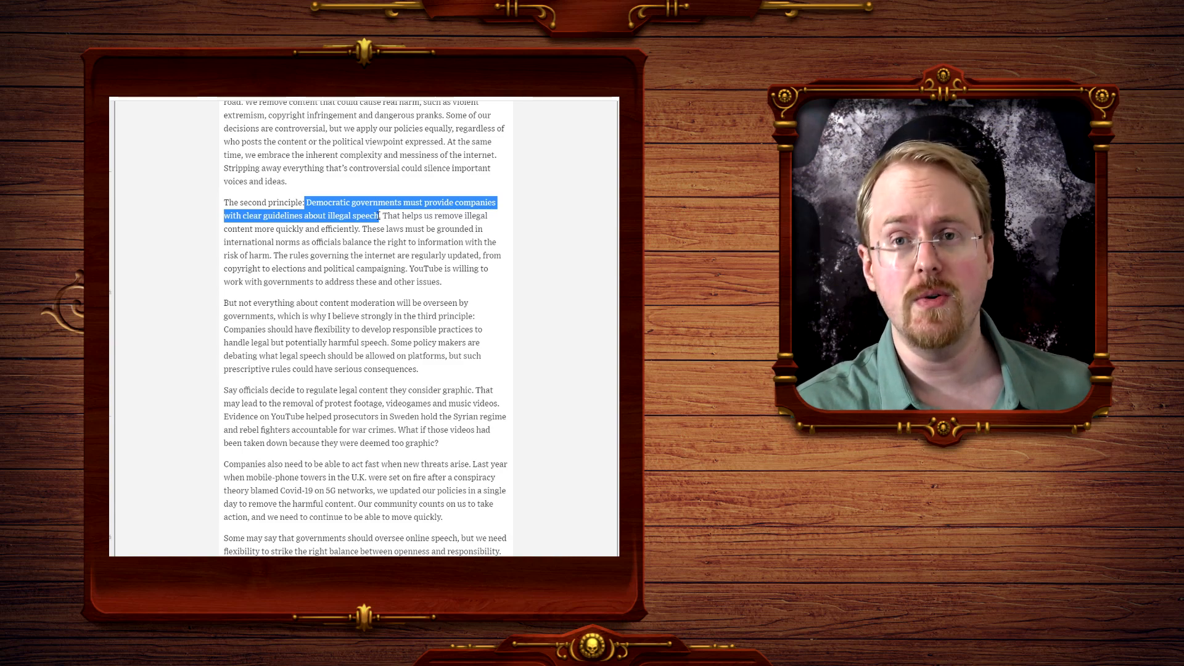
{"action": "scroll", "scroll_direction": "down", "scroll_amount": 3}
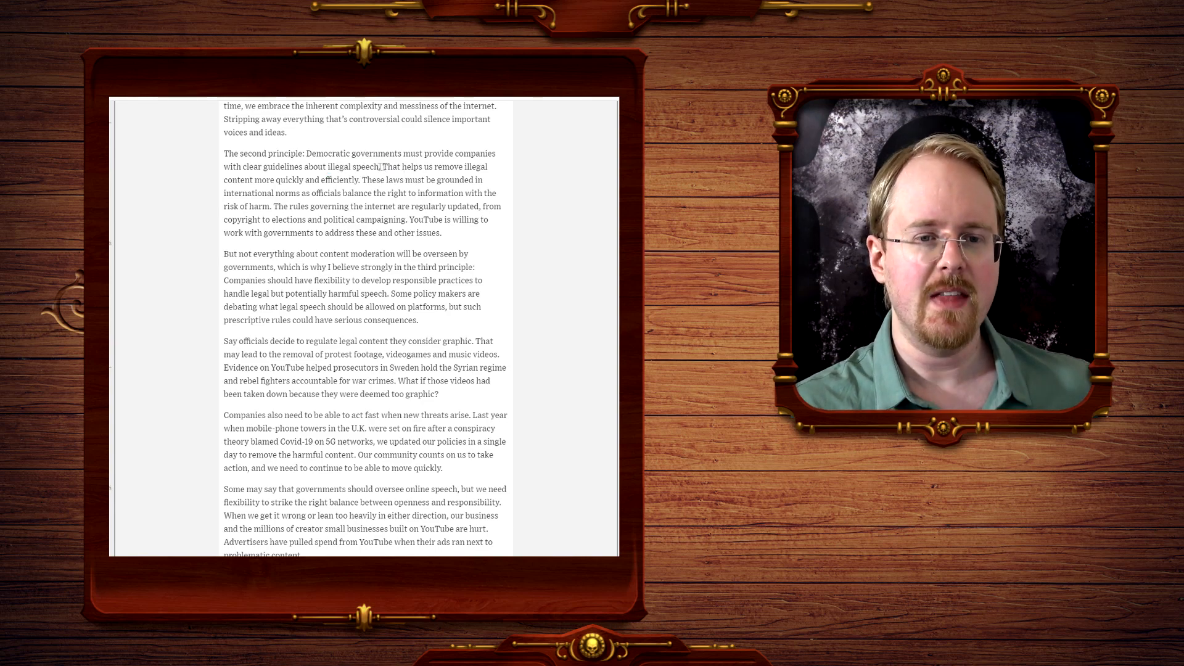
Highlight the sentence on grounding laws in international norms, clear it, then select the third principle's opening words.
{"action": "left_click_drag", "start_coordinate": [381, 166], "coordinate": [355, 180]}
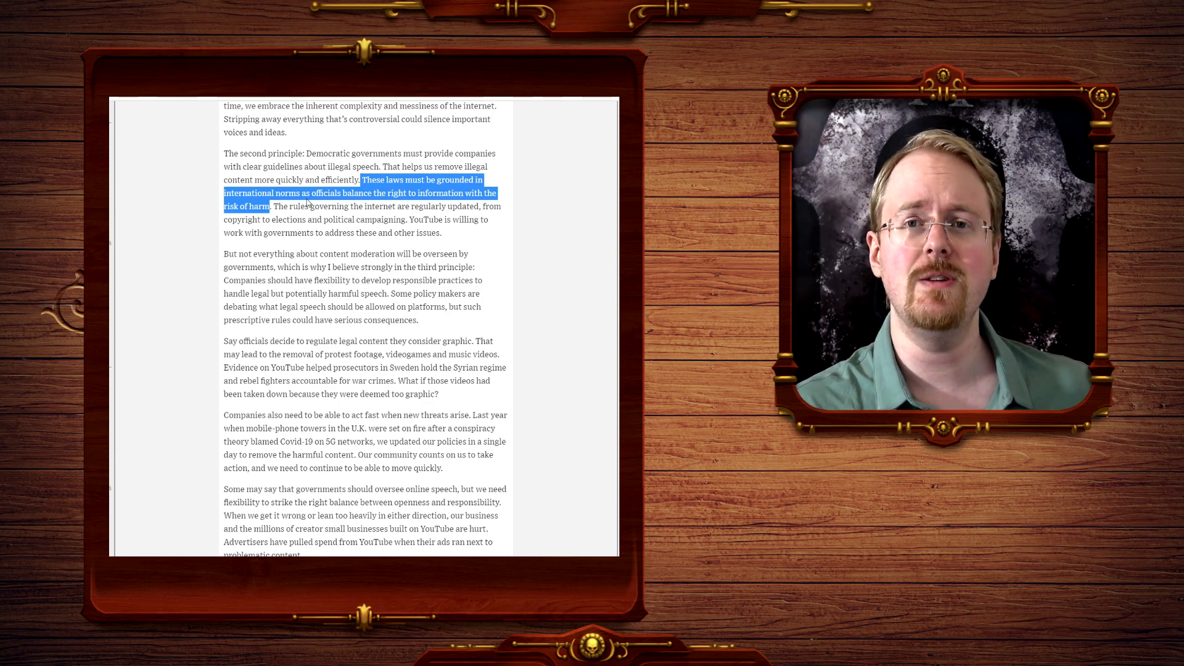
{"action": "left_click", "coordinate": [280, 206]}
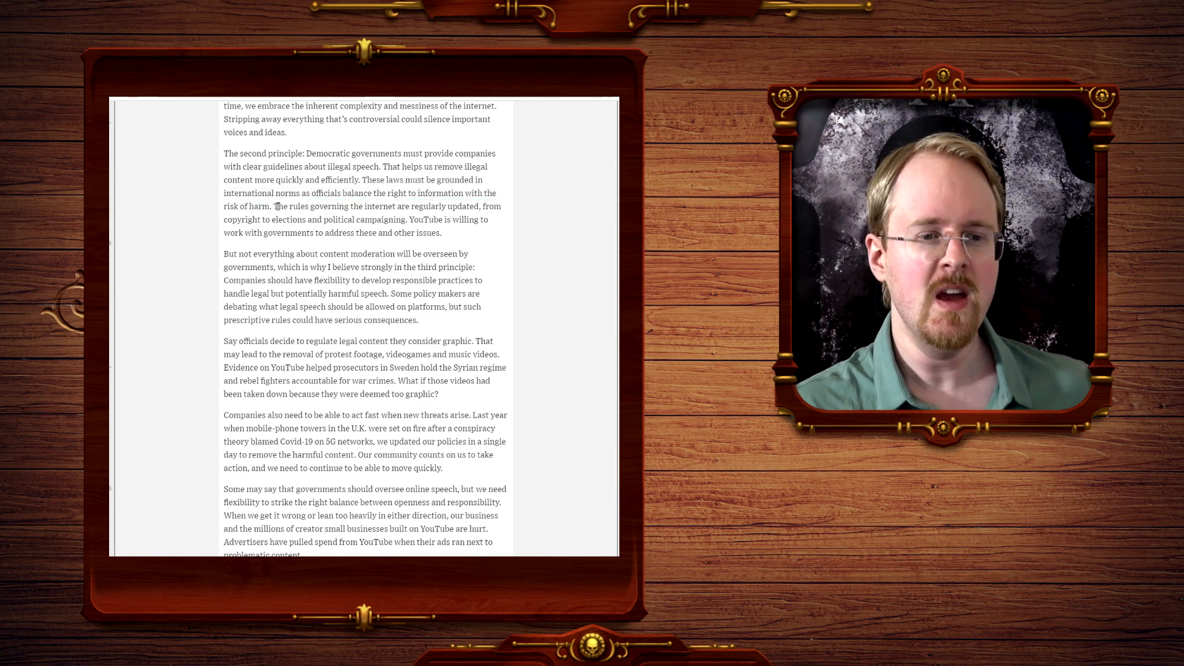
{"action": "left_click_drag", "start_coordinate": [274, 206], "coordinate": [370, 220]}
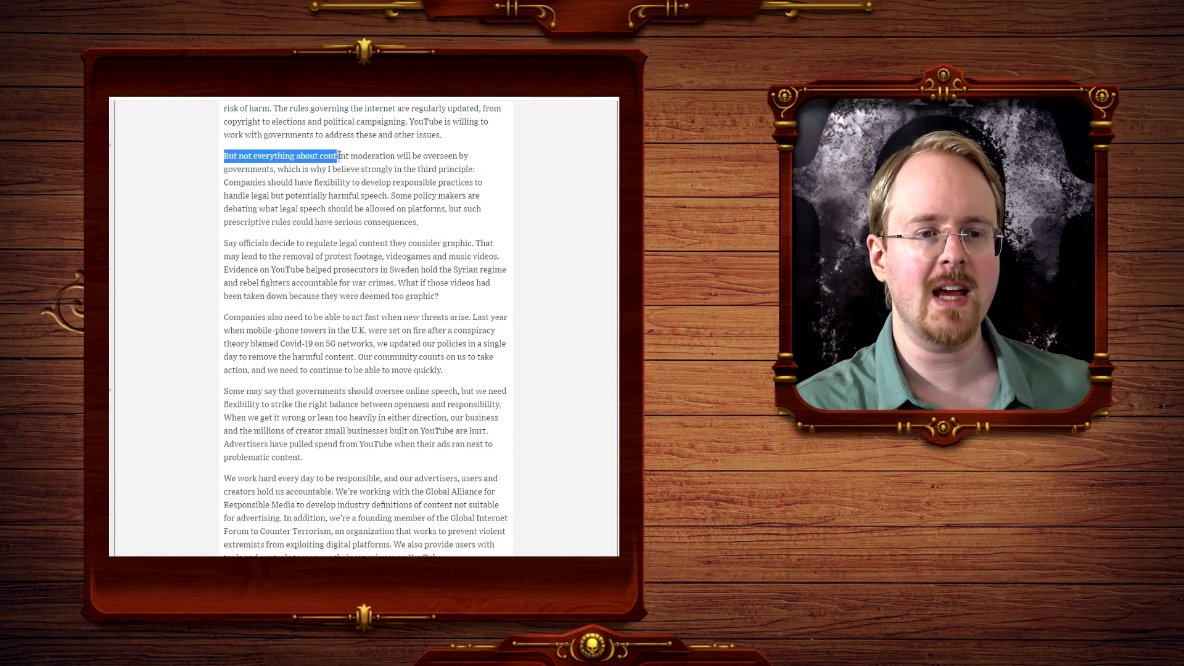
Highlight the opening of the third-principle paragraph before returning to the article's top.
{"action": "left_click_drag", "start_coordinate": [338, 156], "coordinate": [274, 169]}
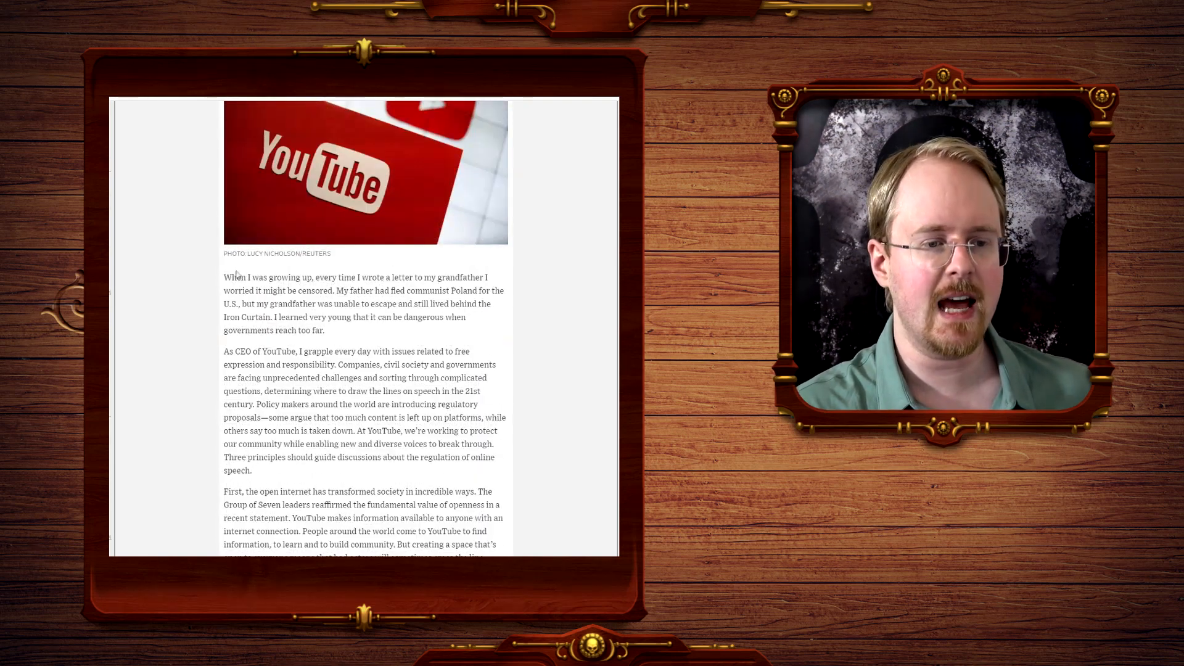
Select the opening paragraph and scroll down to the graphic-content and new-threats passages.
{"action": "left_click_drag", "start_coordinate": [225, 277], "coordinate": [324, 330]}
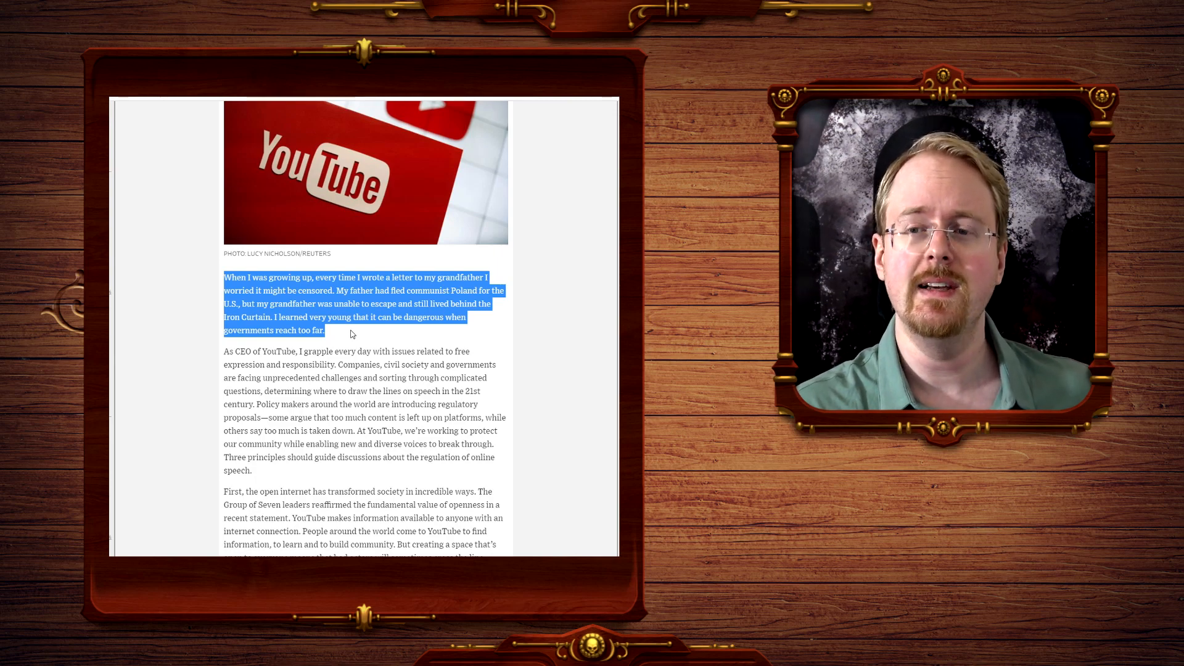
{"action": "scroll", "scroll_direction": "down", "scroll_amount": 3}
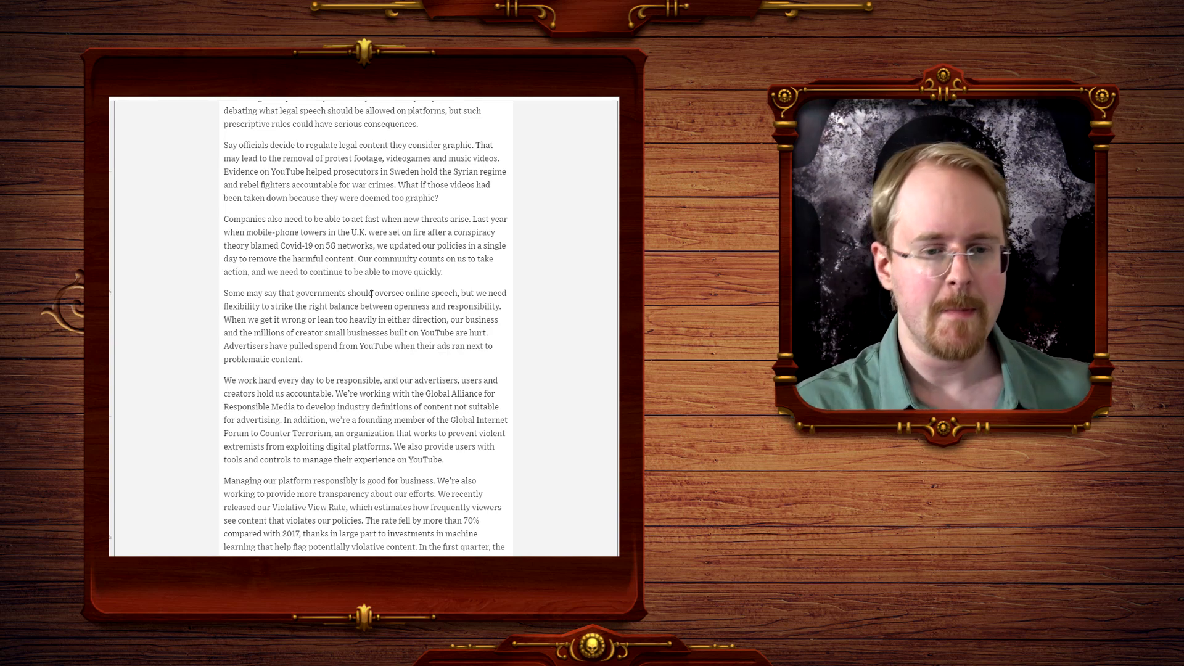
Highlight the 'We work hard every day' sentence through 'hold us accountable', then clear it.
{"action": "scroll", "scroll_direction": "down", "scroll_amount": 3}
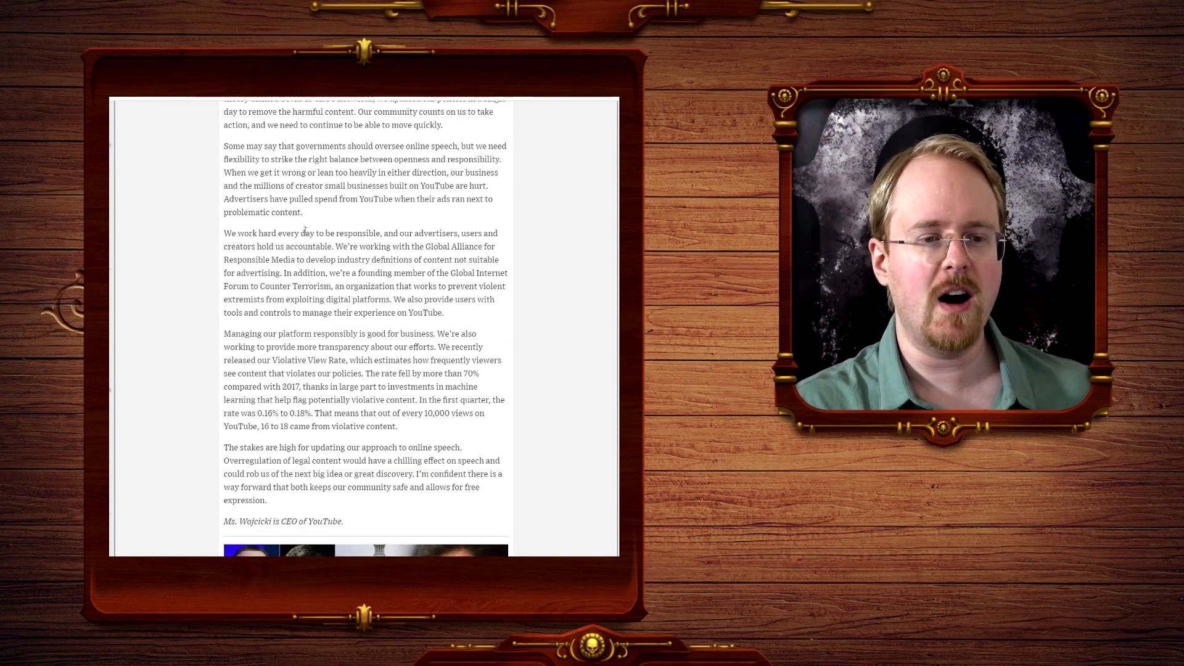
{"action": "left_click_drag", "start_coordinate": [303, 233], "coordinate": [382, 233]}
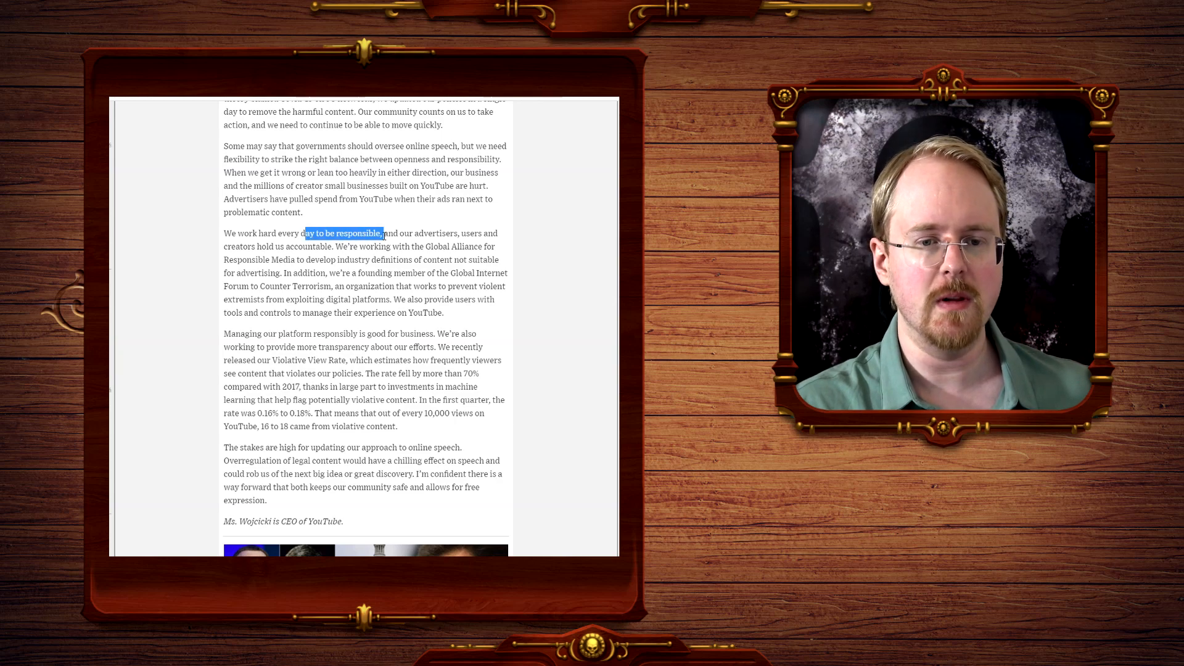
{"action": "left_click_drag", "start_coordinate": [384, 233], "coordinate": [267, 247]}
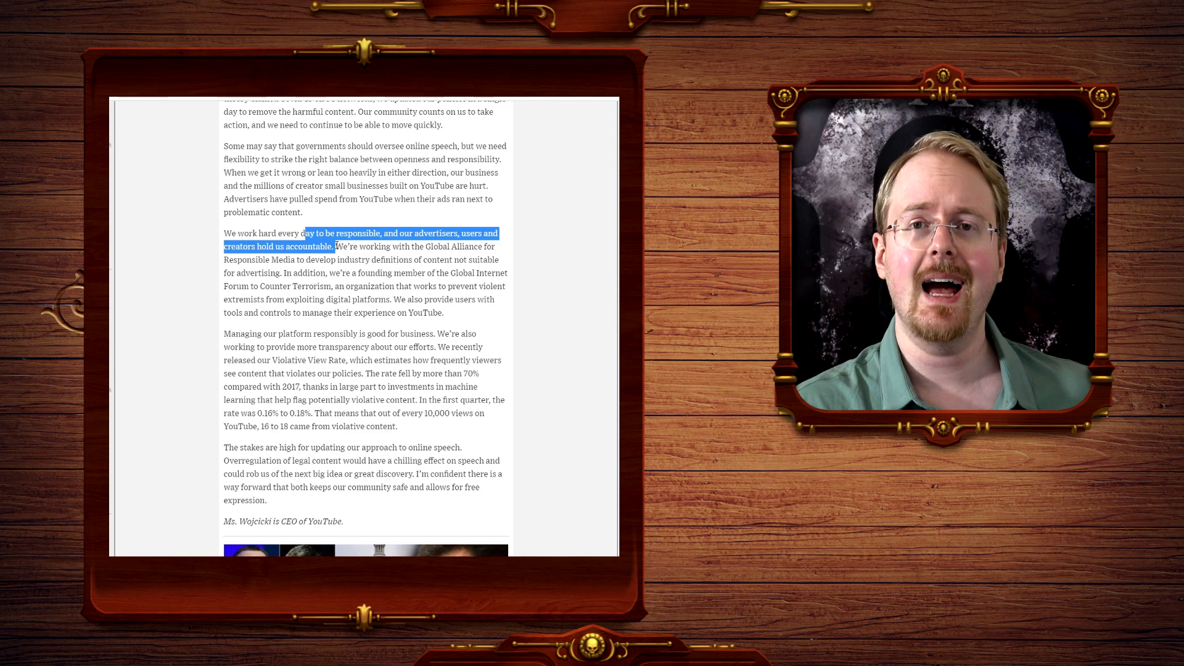
{"action": "left_click", "coordinate": [414, 234]}
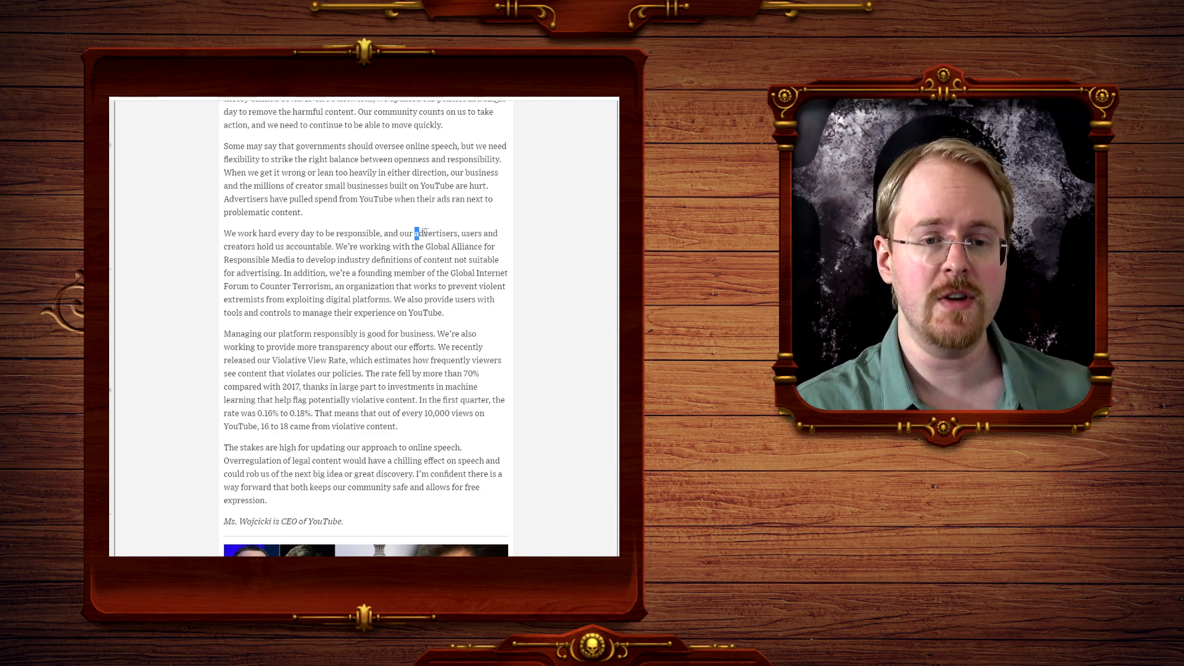
Highlight 'advertisers', then settle on the single word 'creators' in the accountability sentence.
{"action": "double_click", "coordinate": [435, 233]}
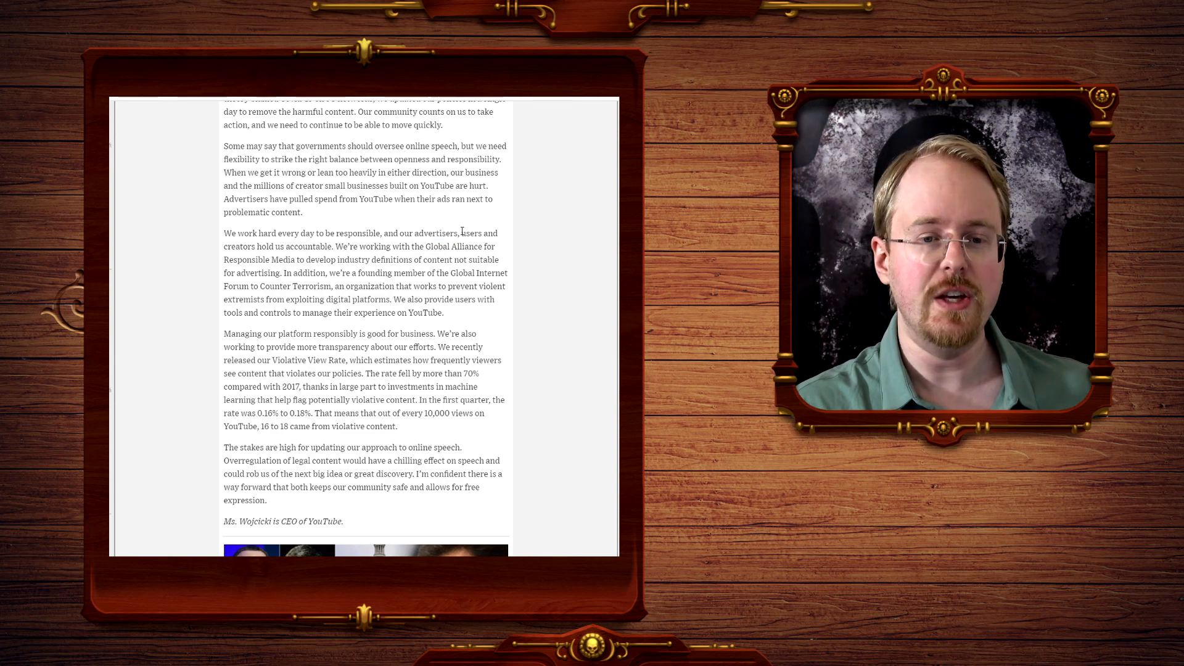
{"action": "double_click", "coordinate": [470, 233]}
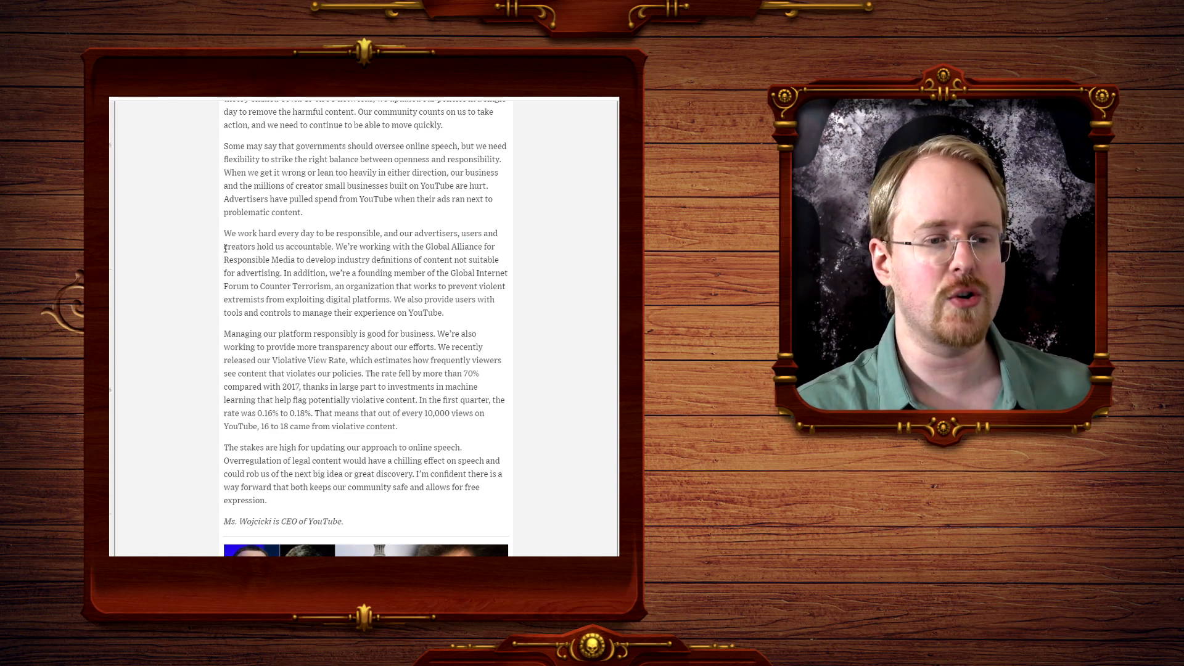
{"action": "double_click", "coordinate": [238, 247]}
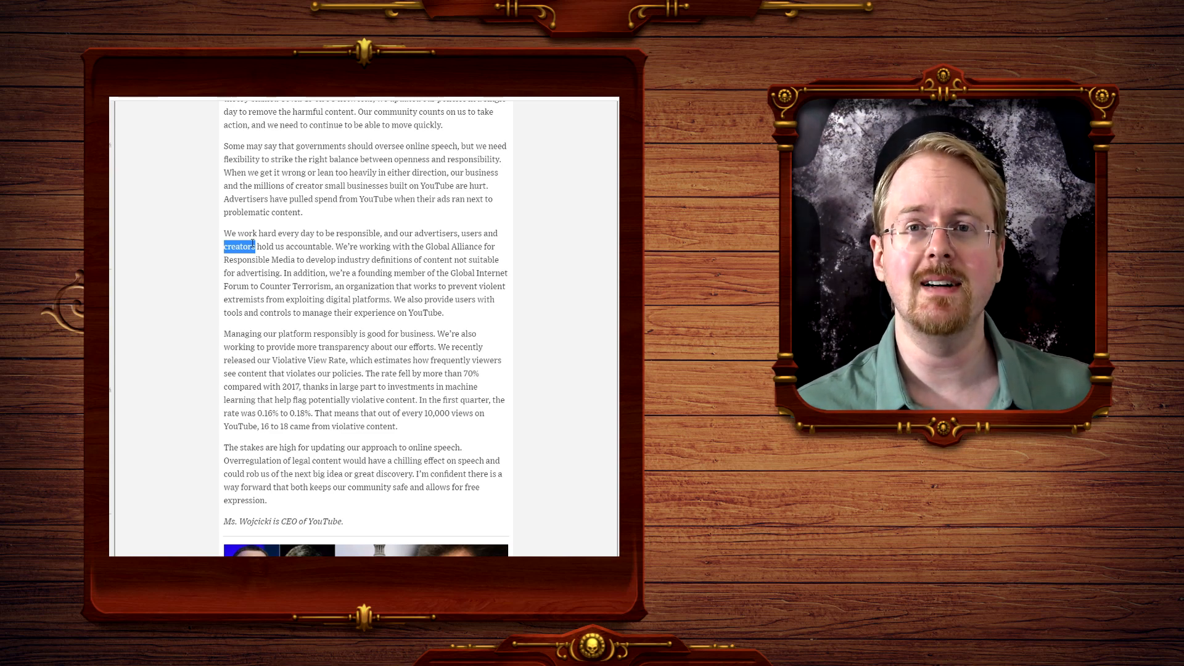
{"action": "left_click", "coordinate": [300, 246]}
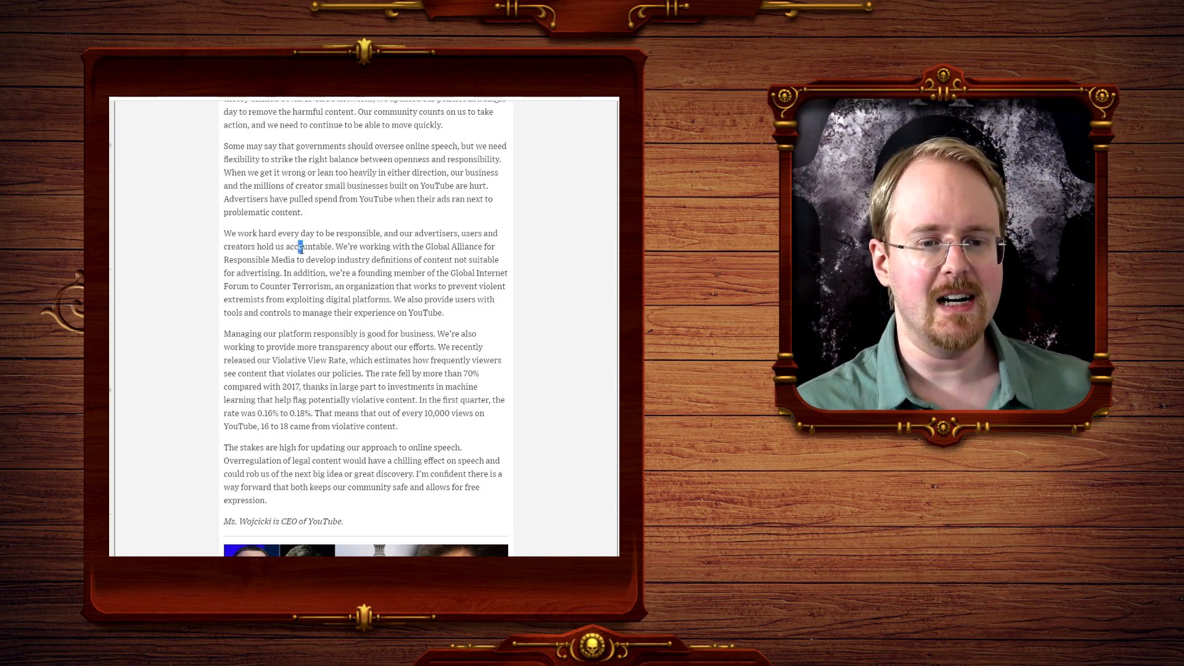
{"action": "mouse_move", "coordinate": [229, 259]}
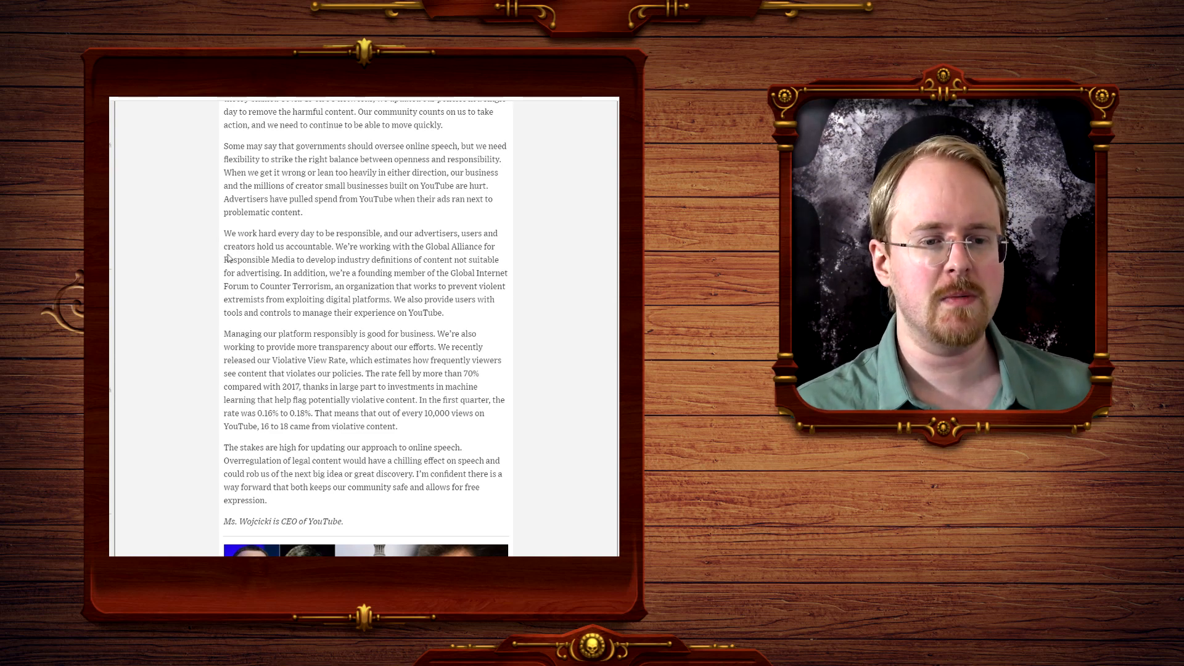
{"action": "left_click_drag", "start_coordinate": [425, 247], "coordinate": [285, 261]}
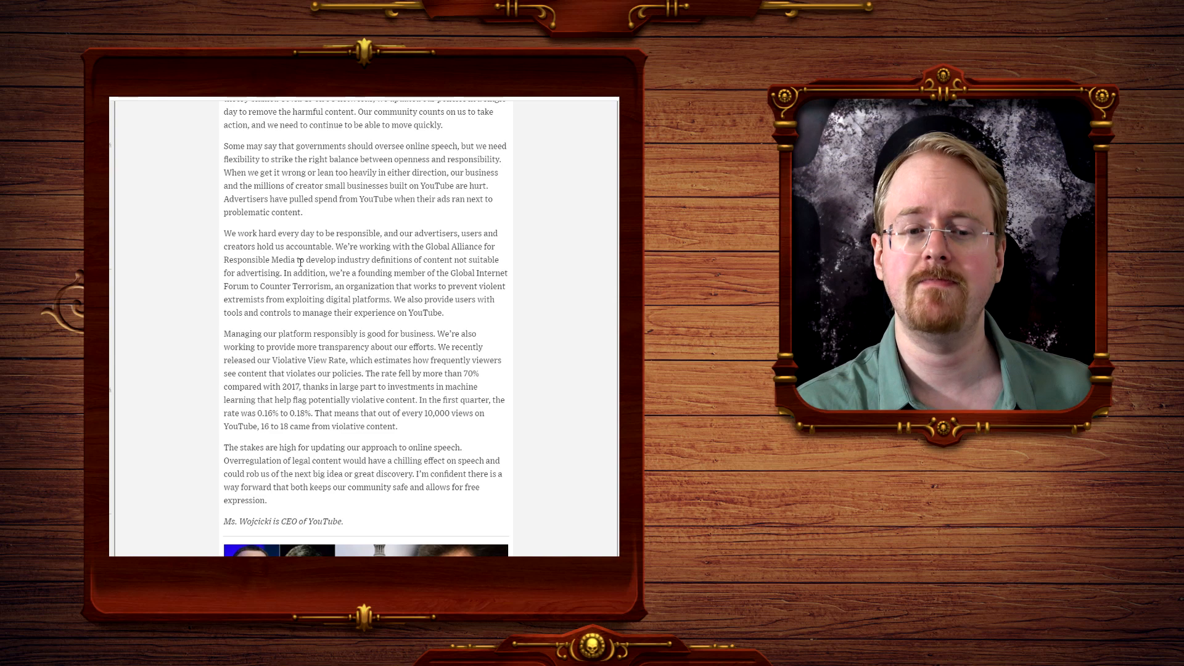
Highlight the 'The stakes are high' sentence before moving up to 'Covid-19 on 5G networks'.
{"action": "scroll", "scroll_direction": "down", "scroll_amount": 3}
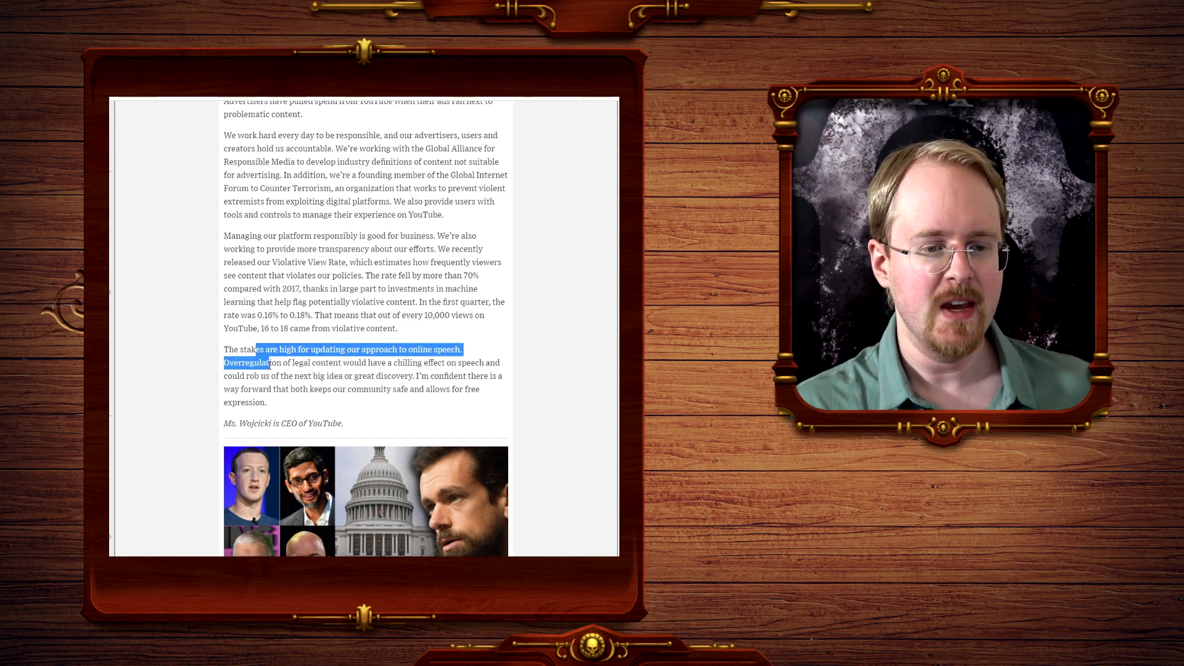
{"action": "left_click_drag", "start_coordinate": [269, 362], "coordinate": [335, 363]}
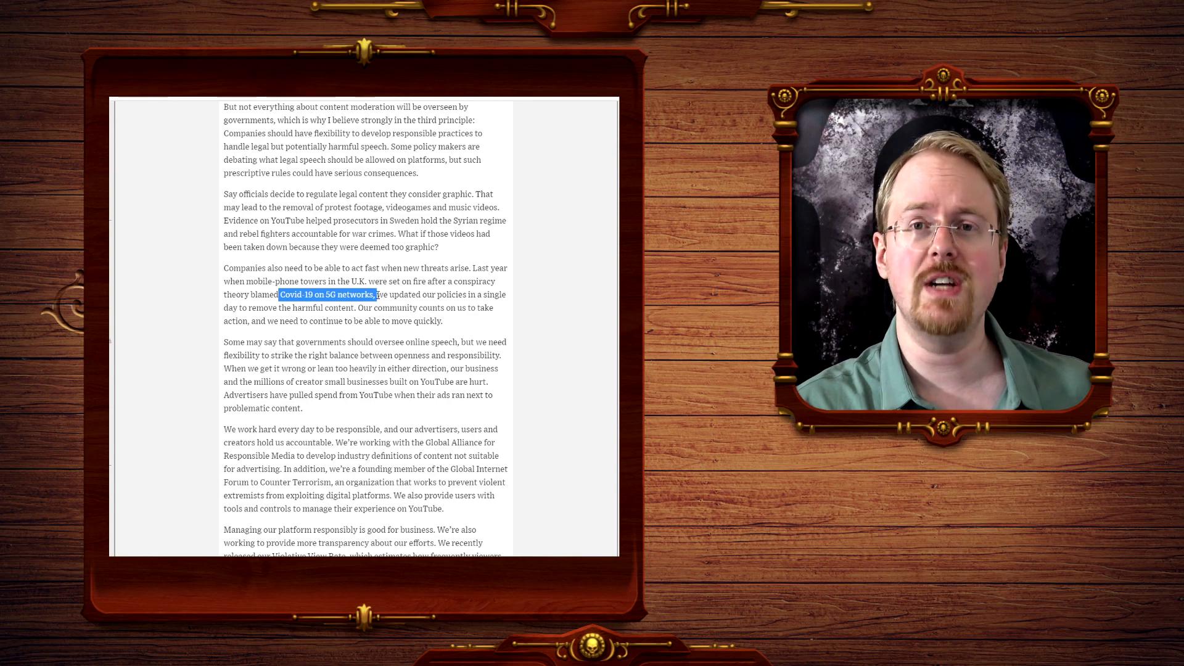
Switch to the WSJ Opinion page view and scroll to the 'To read the full story' subscribe box.
{"action": "left_click", "coordinate": [367, 295]}
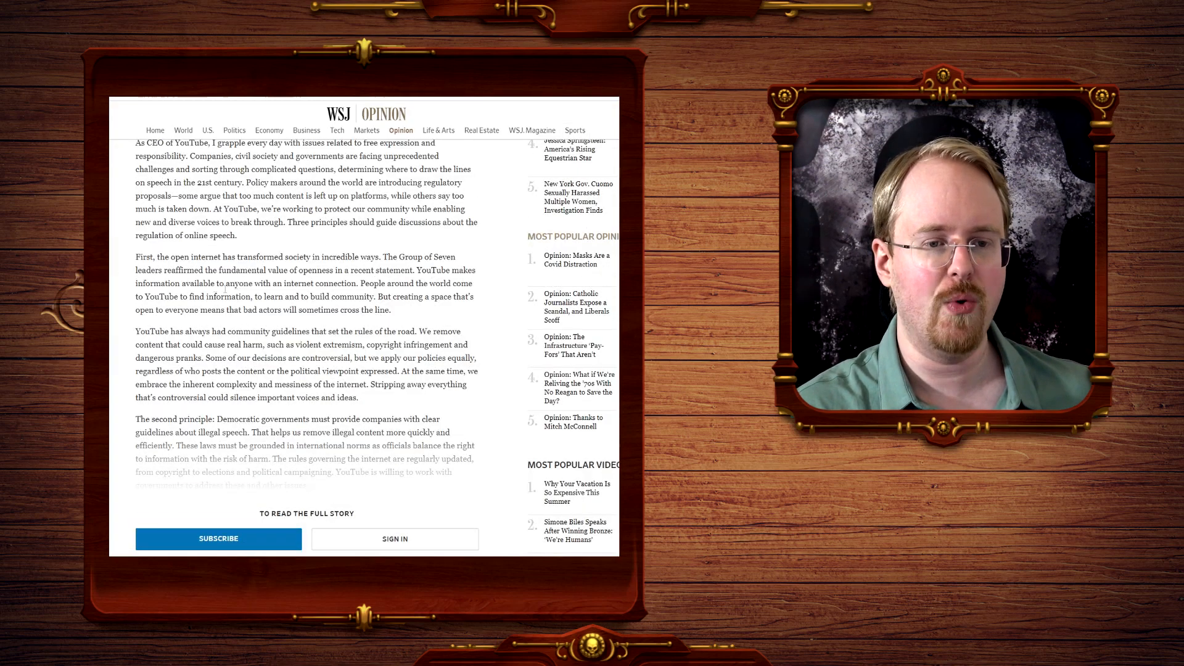
{"action": "scroll", "scroll_direction": "down", "scroll_amount": 3}
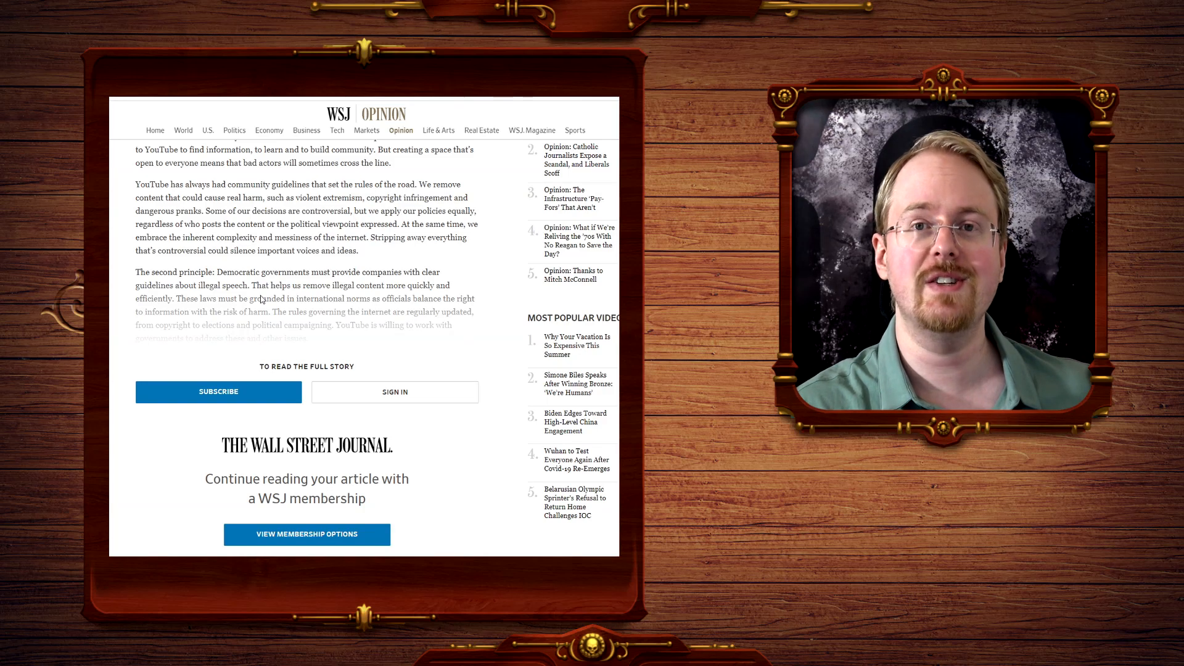